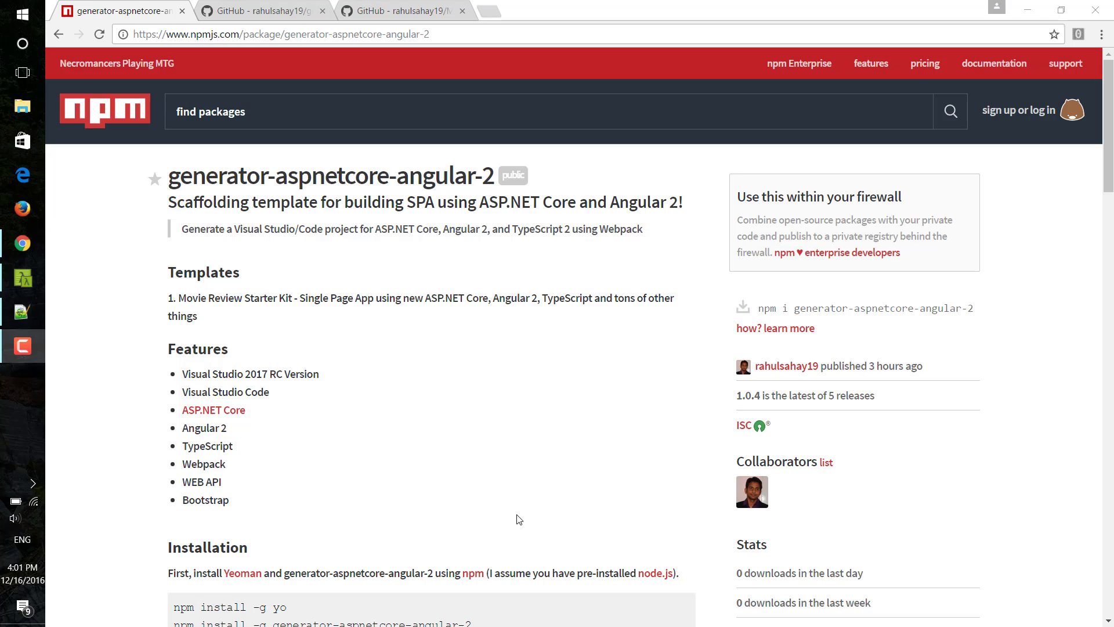
{"action": "mouse_move", "coordinate": [496, 515]}
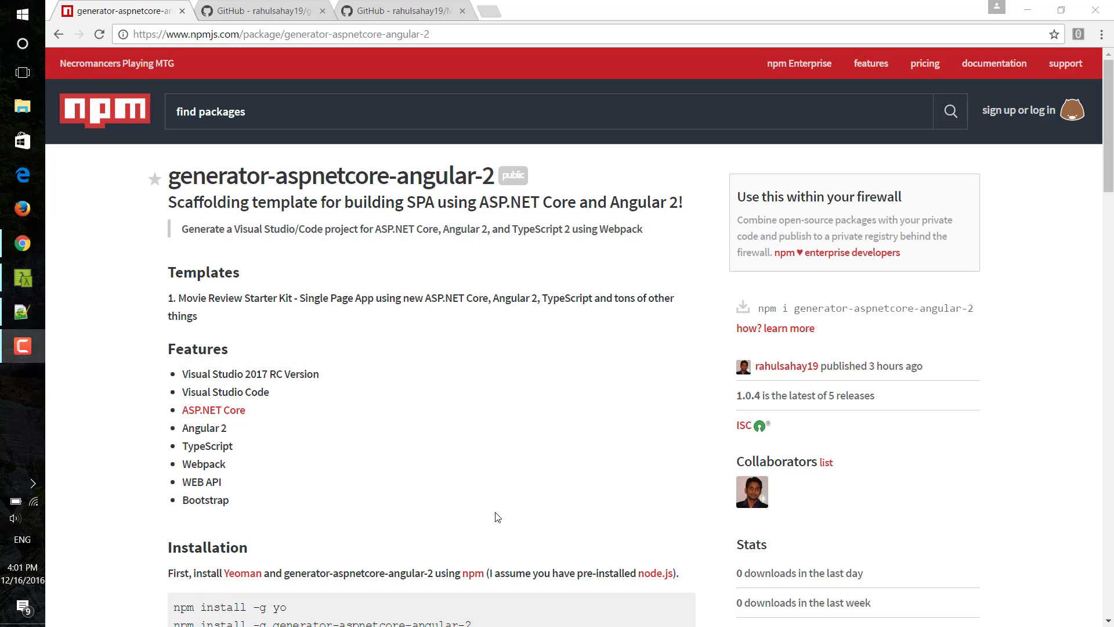
{"action": "mouse_move", "coordinate": [480, 475]}
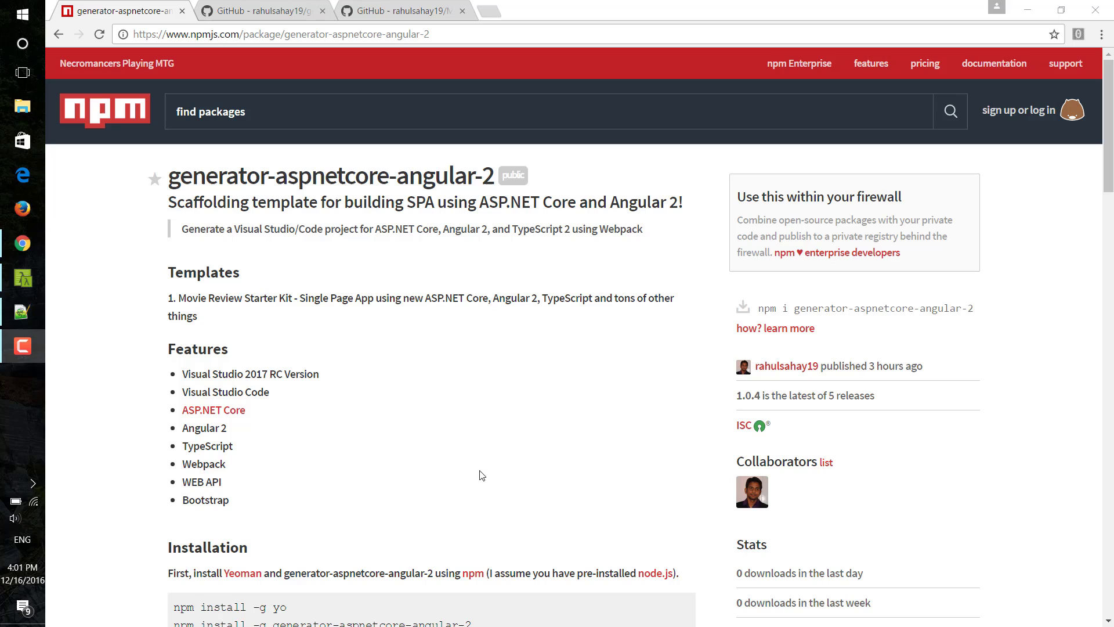
{"action": "mouse_move", "coordinate": [495, 180]}
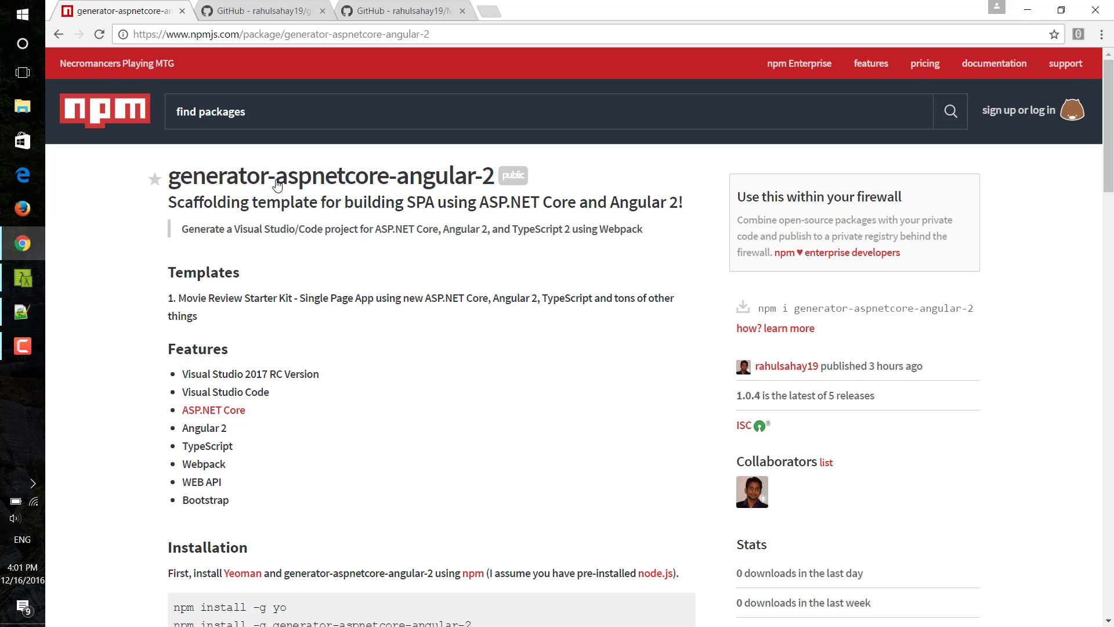
{"action": "mouse_move", "coordinate": [402, 251]}
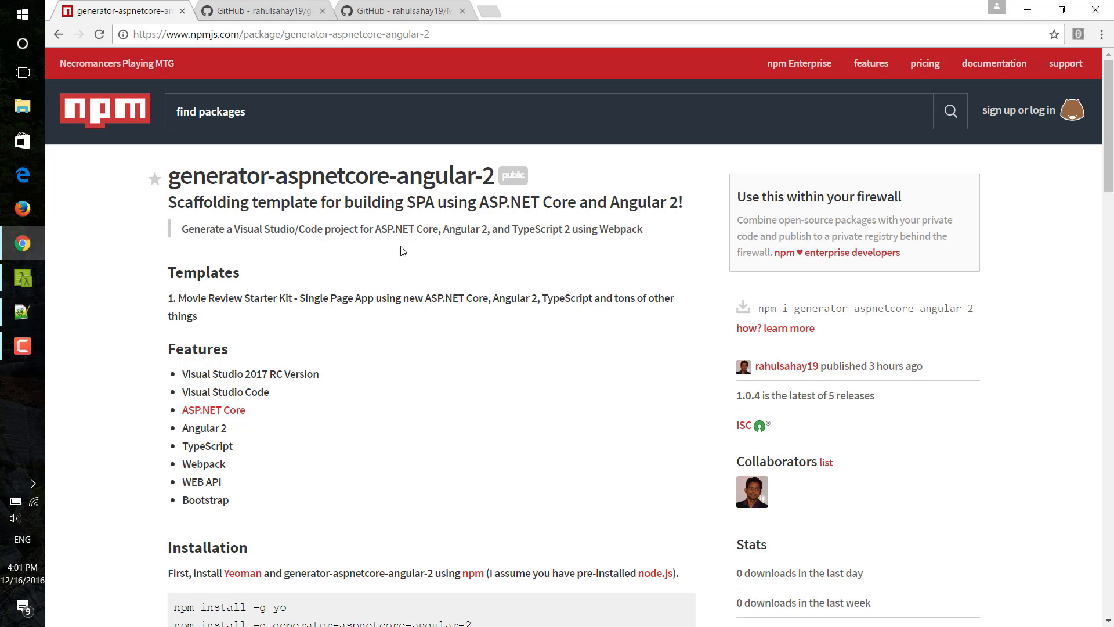
{"action": "mouse_move", "coordinate": [469, 451]}
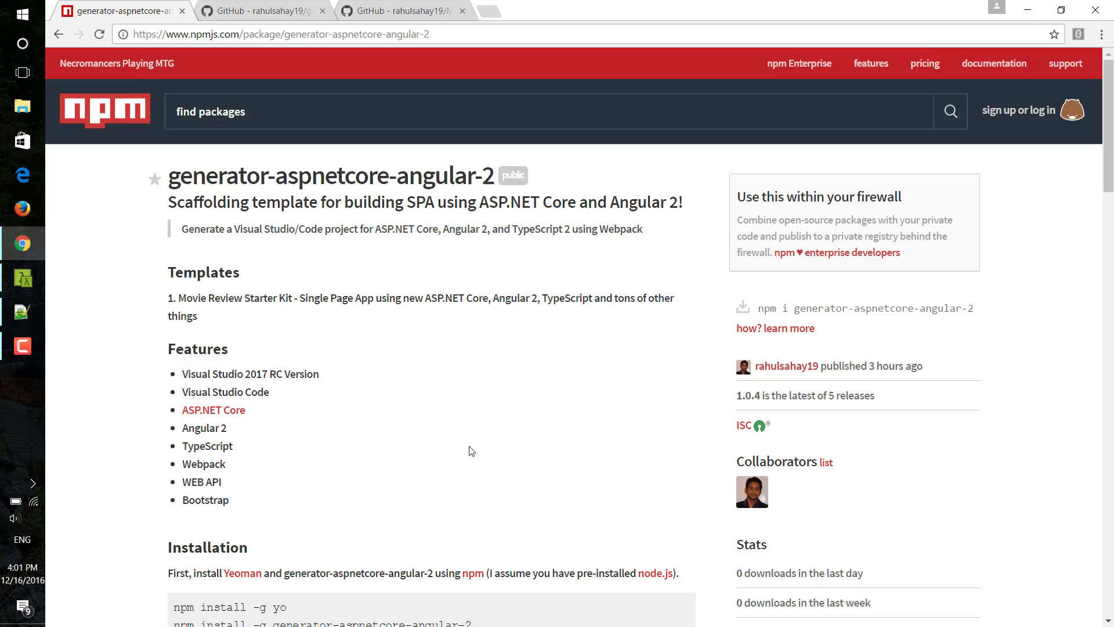
Step: Skim the generator's npm page and highlight the Visual Studio 2017 RC feature
{"action": "scroll", "scroll_direction": "down", "scroll_amount": 3}
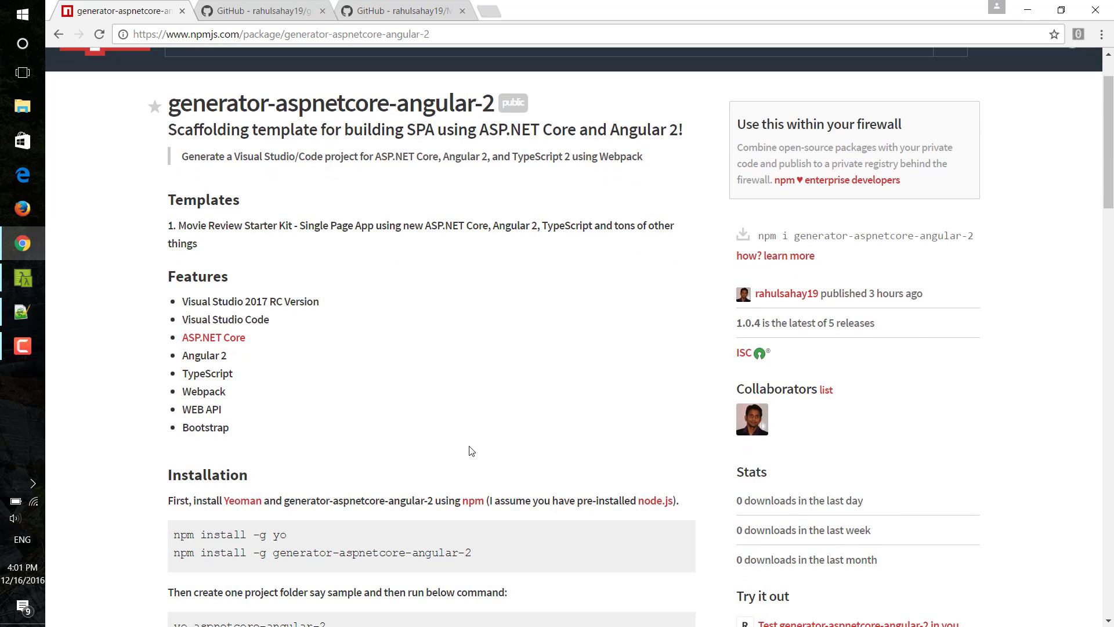
{"action": "scroll", "scroll_direction": "up", "scroll_amount": 3}
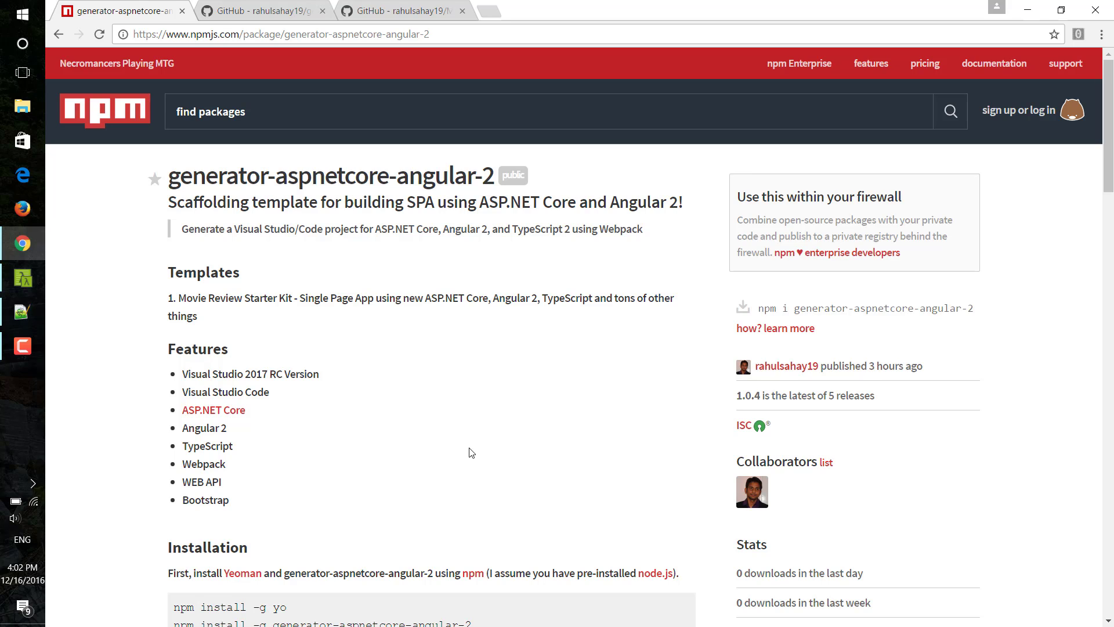
{"action": "mouse_move", "coordinate": [438, 439]}
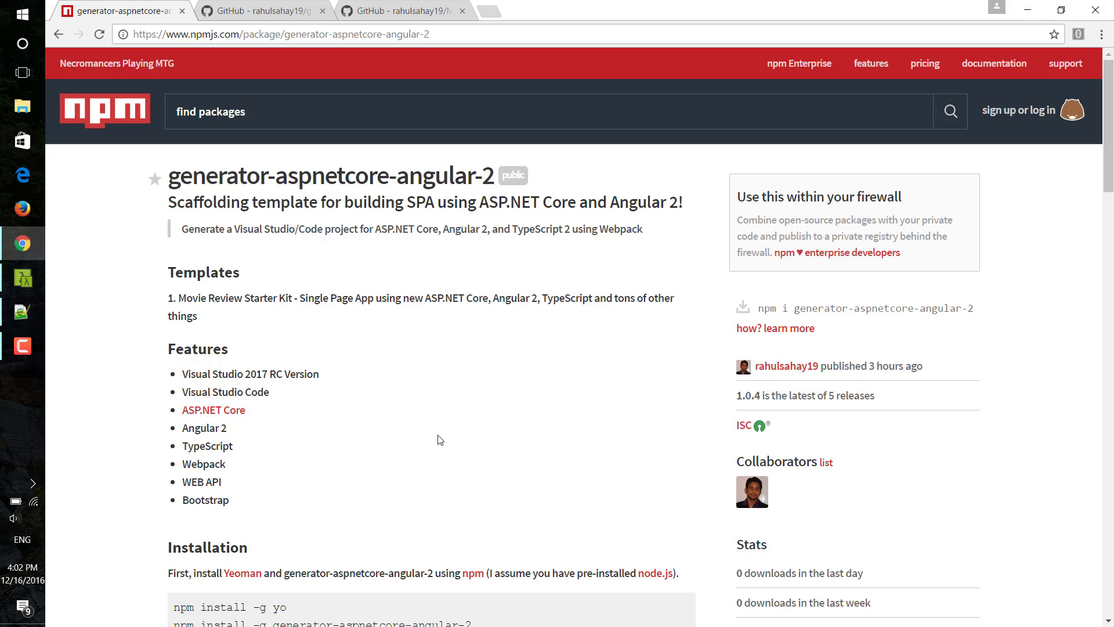
{"action": "scroll", "scroll_direction": "down", "scroll_amount": 3}
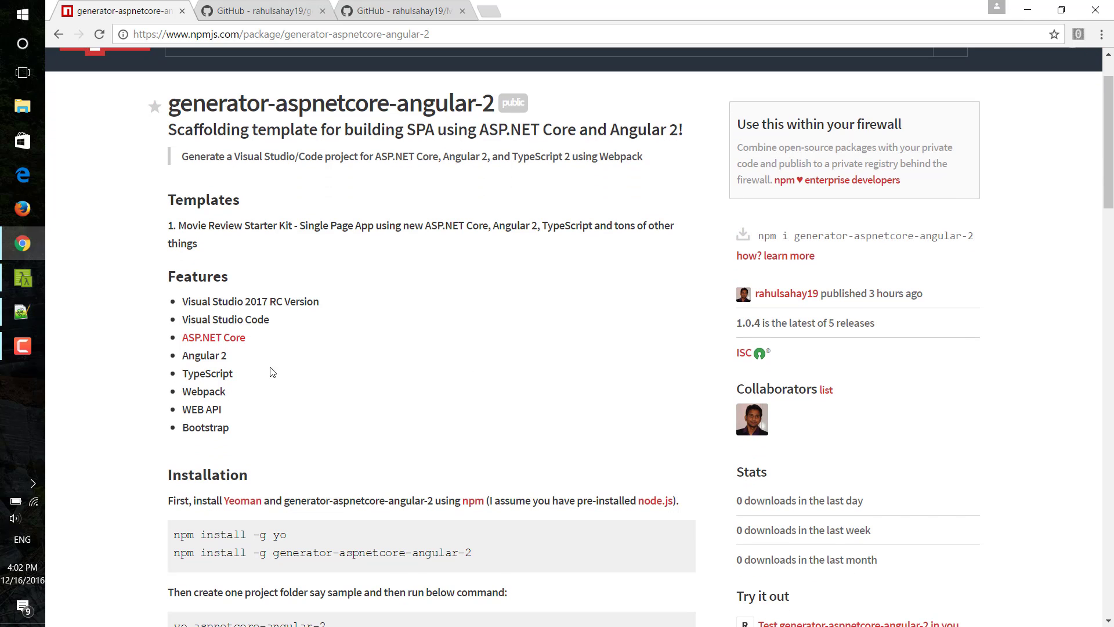
{"action": "double_click", "coordinate": [195, 301]}
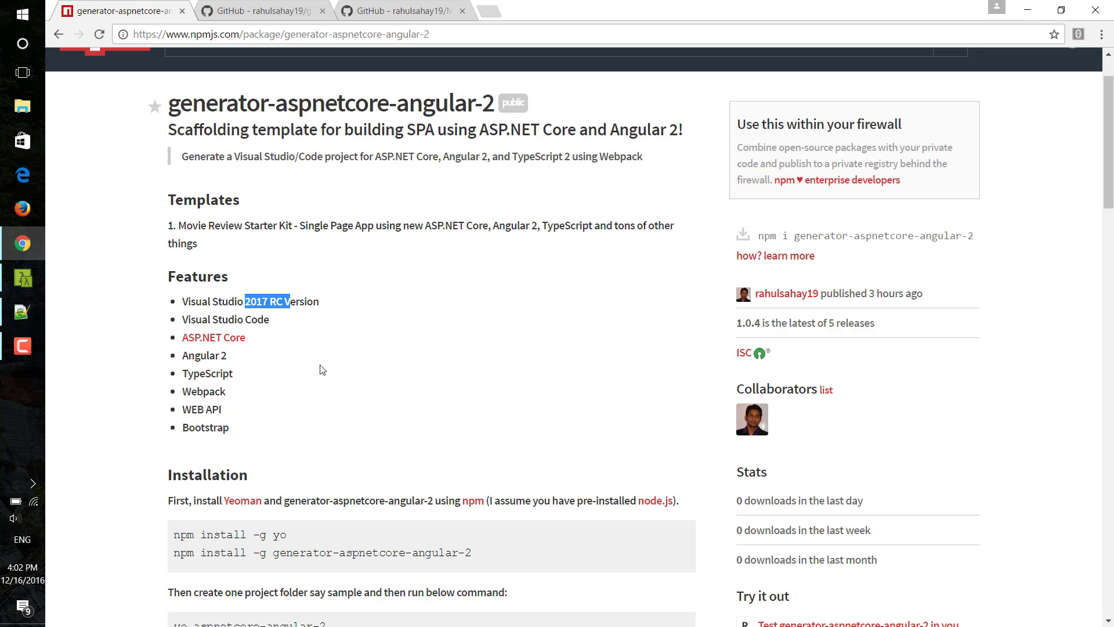
{"action": "mouse_move", "coordinate": [319, 374]}
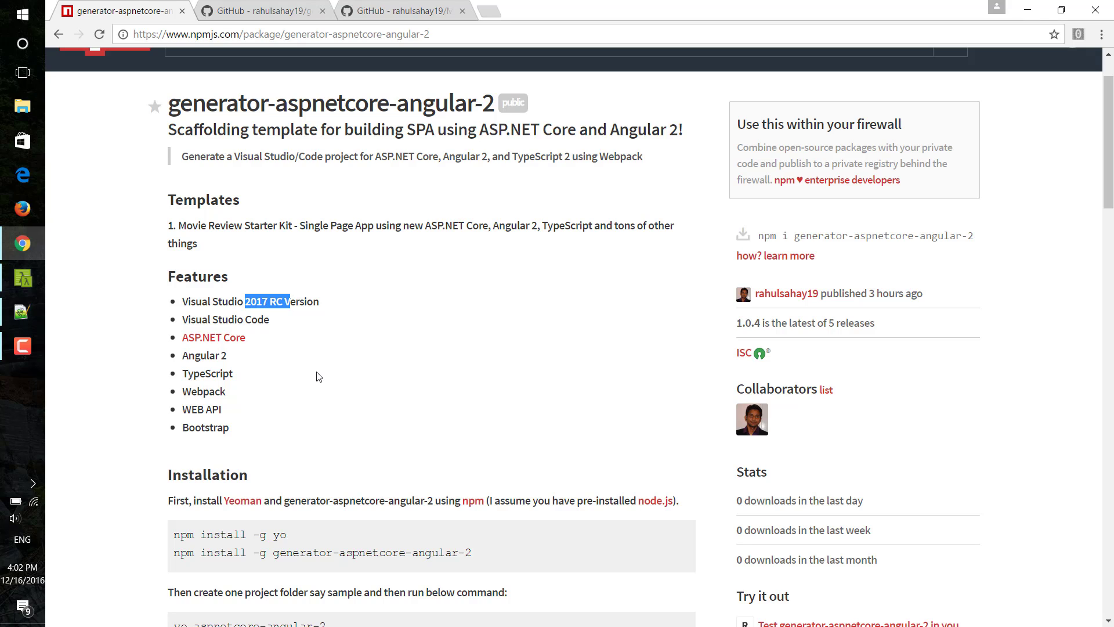
{"action": "mouse_move", "coordinate": [324, 402]}
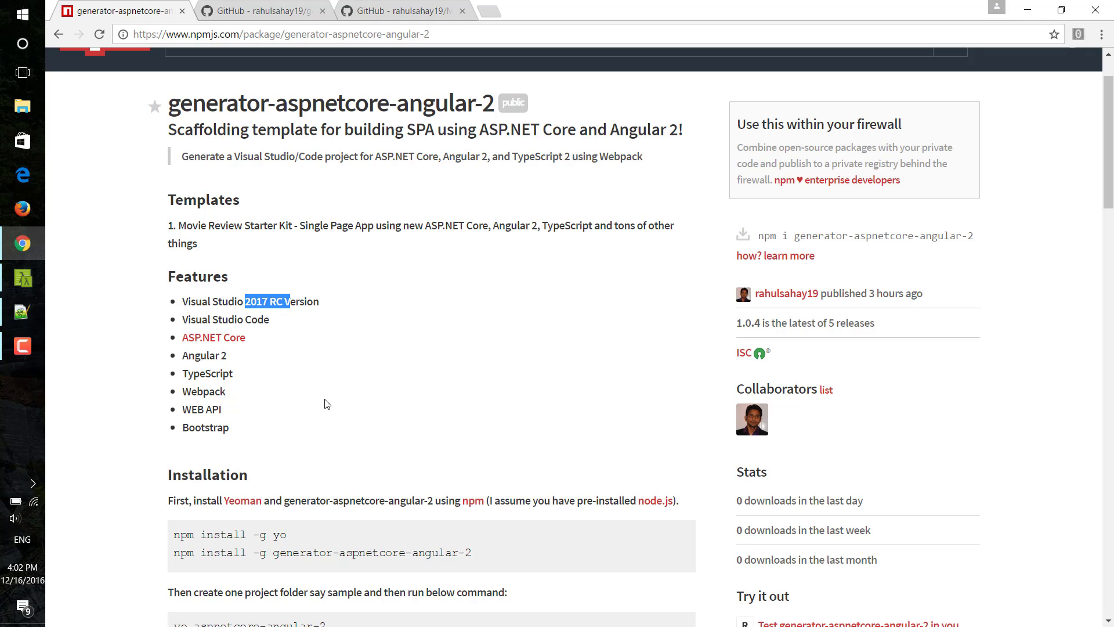
{"action": "mouse_move", "coordinate": [211, 350]}
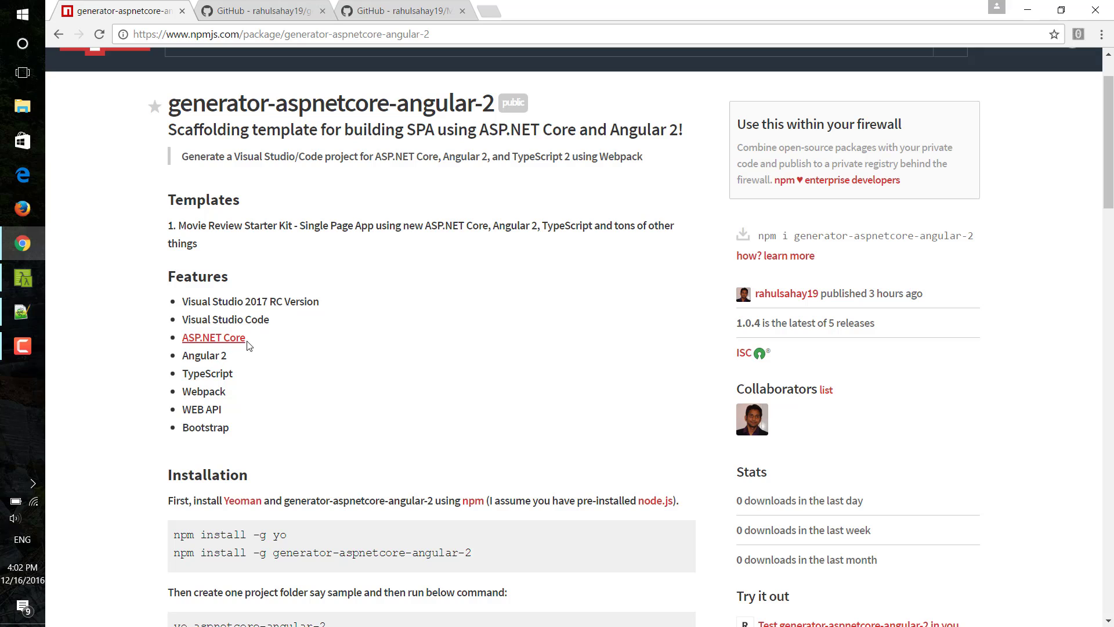
{"action": "mouse_move", "coordinate": [206, 367]}
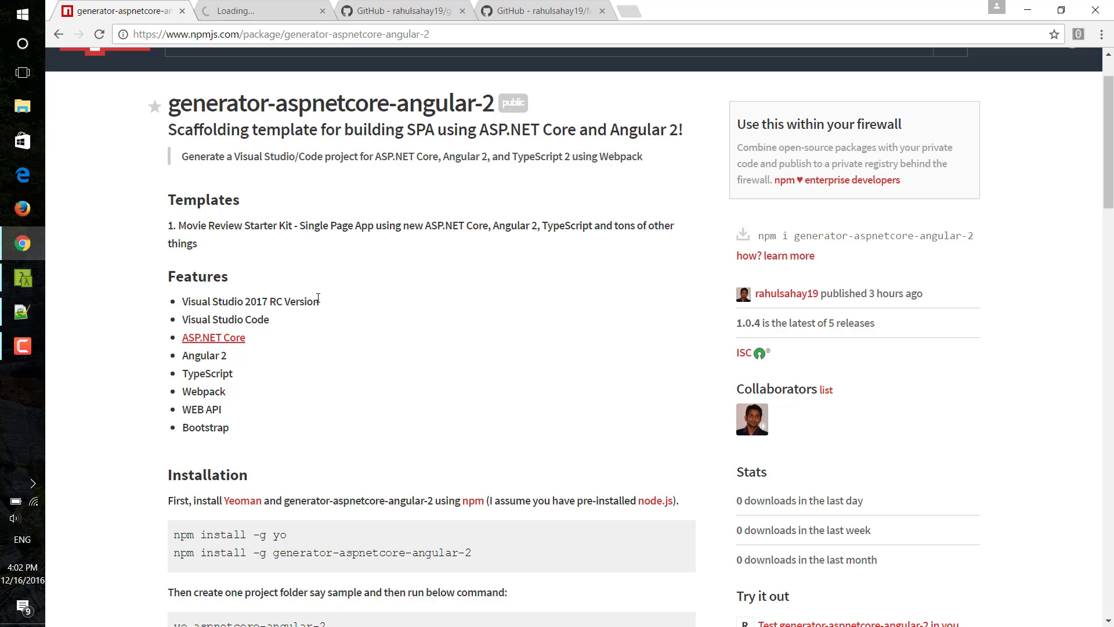
Step: Review the linked ASP.NET Core installation guide and return to the package page
{"action": "left_click", "coordinate": [214, 338]}
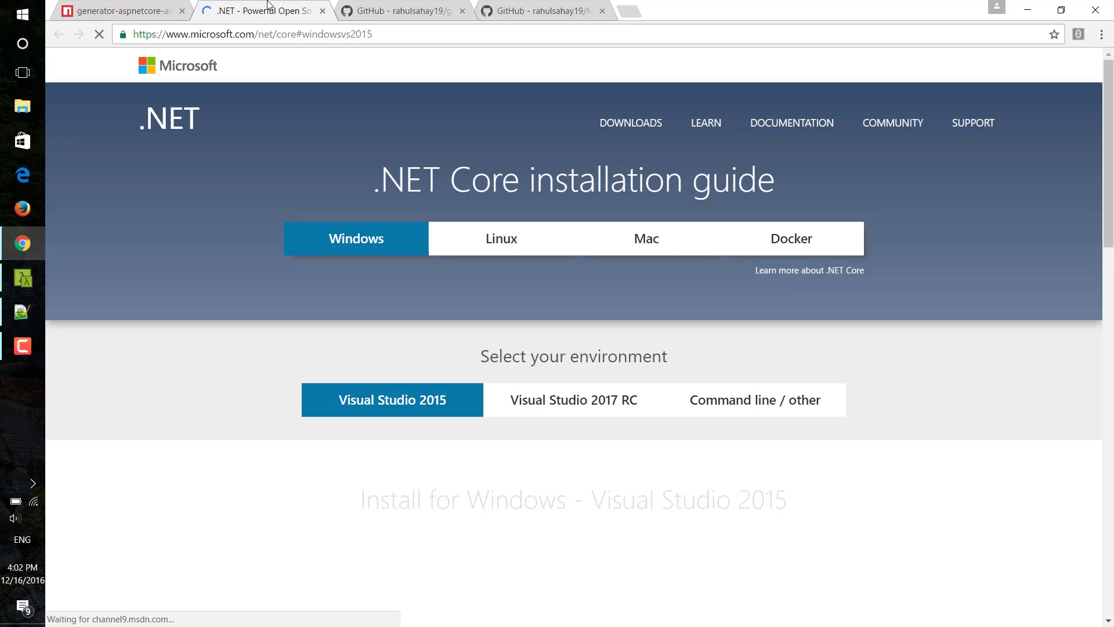
{"action": "scroll", "scroll_direction": "down", "scroll_amount": 3}
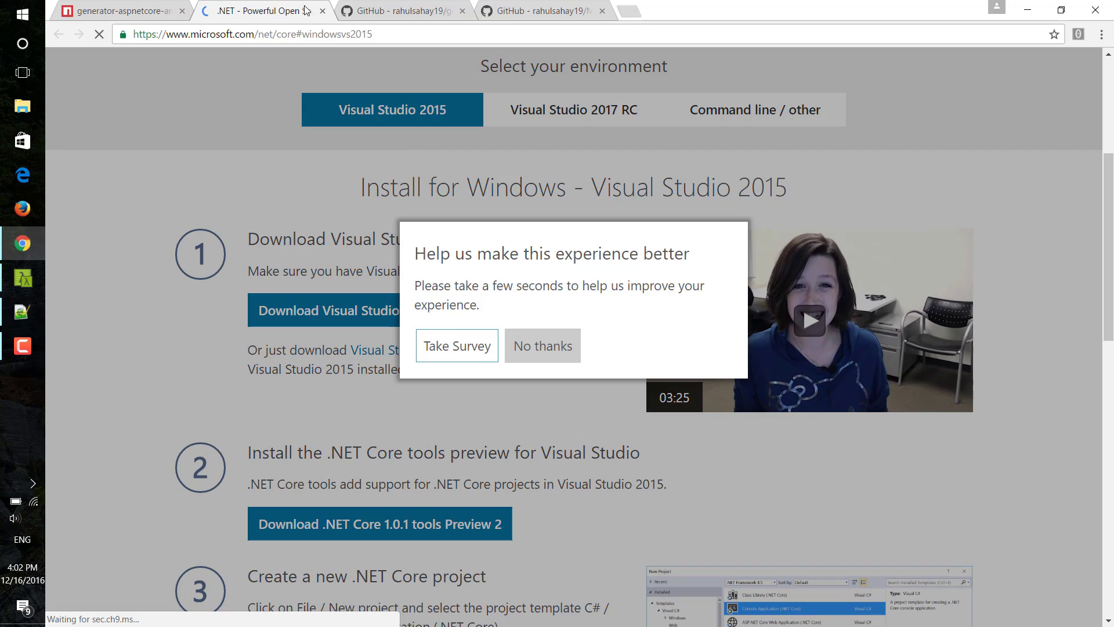
{"action": "left_click", "coordinate": [121, 10]}
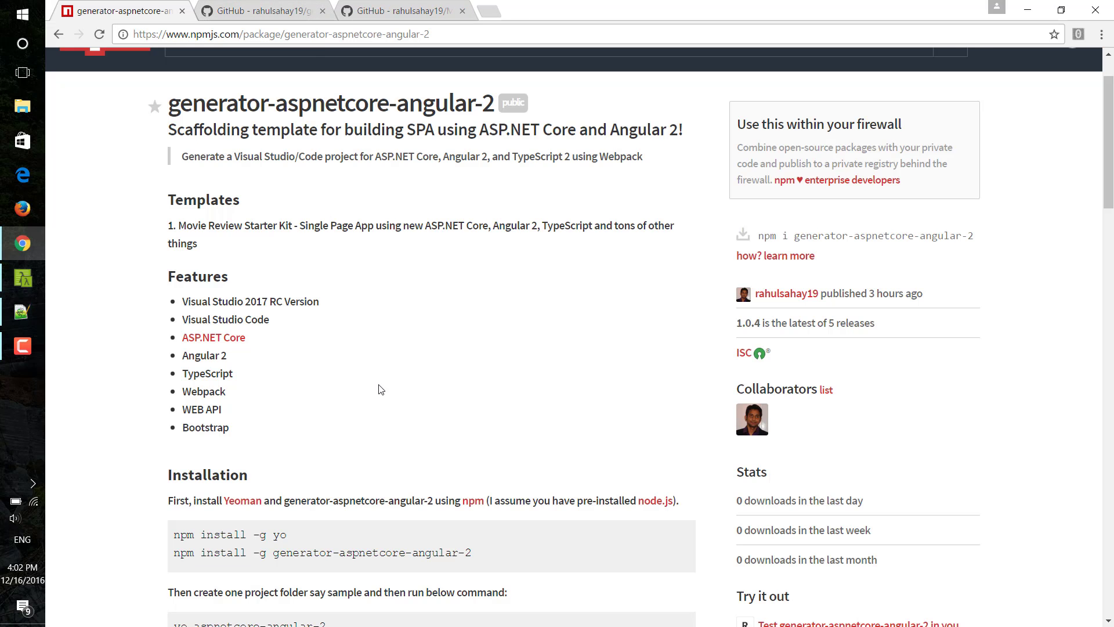
{"action": "mouse_move", "coordinate": [251, 439]}
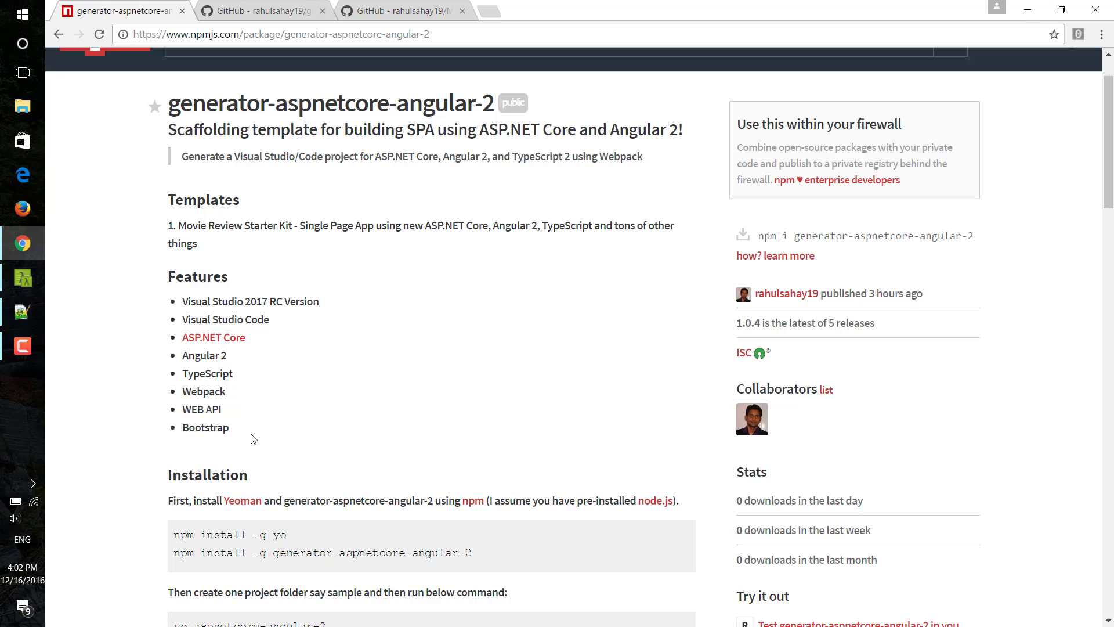
Step: Study the install instructions, selecting the npm install -g line and the yo aspnetcore-angular-2 command
{"action": "scroll", "scroll_direction": "down", "scroll_amount": 3}
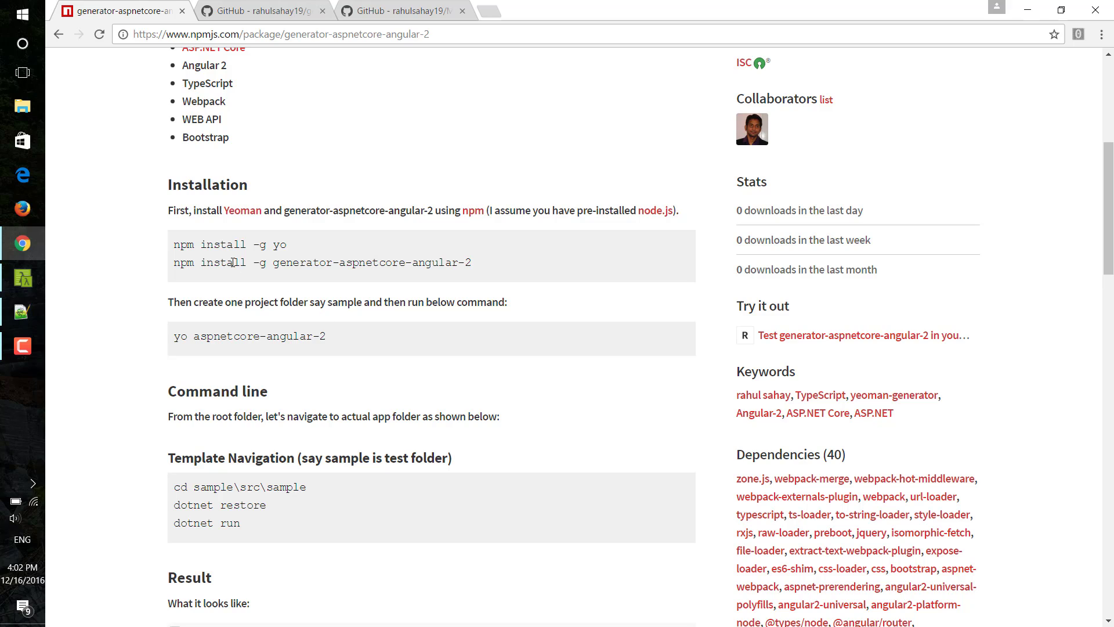
{"action": "double_click", "coordinate": [208, 245]}
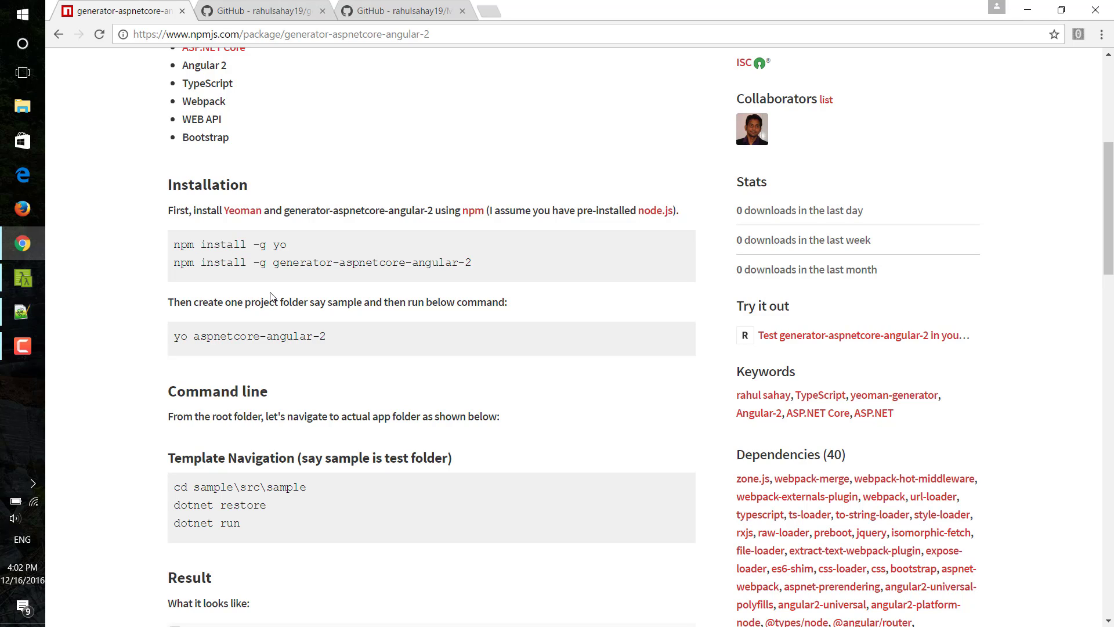
{"action": "double_click", "coordinate": [260, 244]}
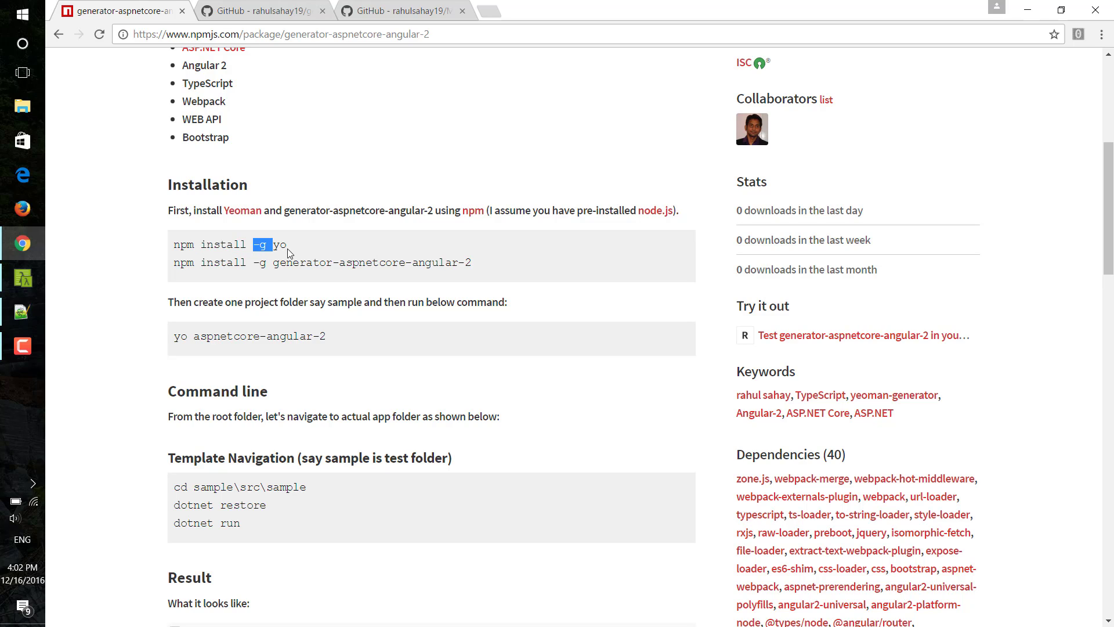
{"action": "mouse_move", "coordinate": [258, 282]}
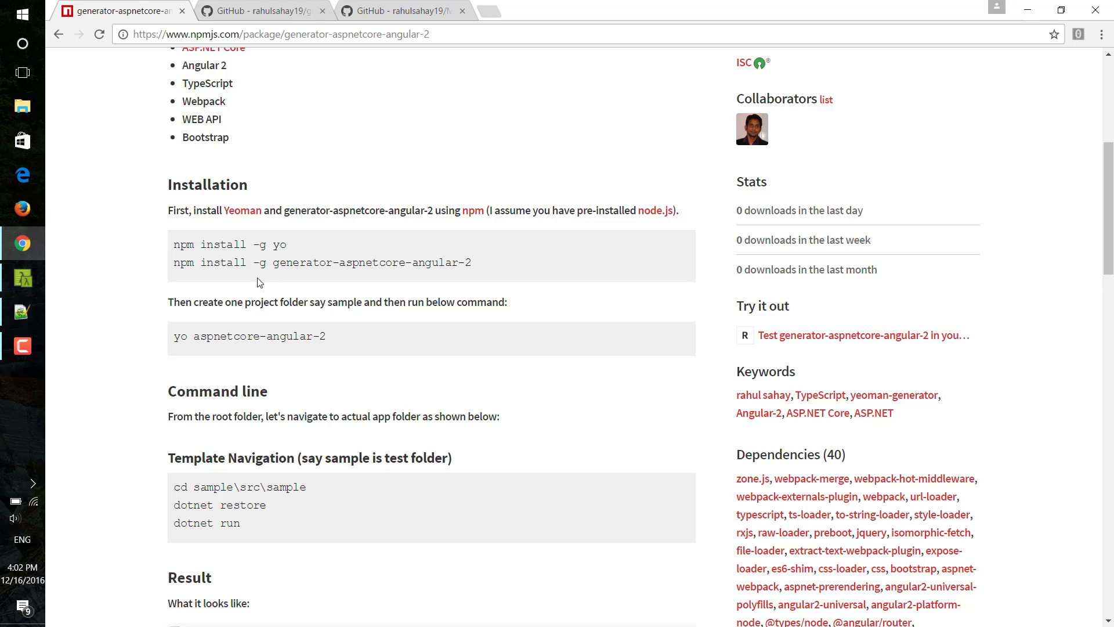
{"action": "mouse_move", "coordinate": [476, 268]}
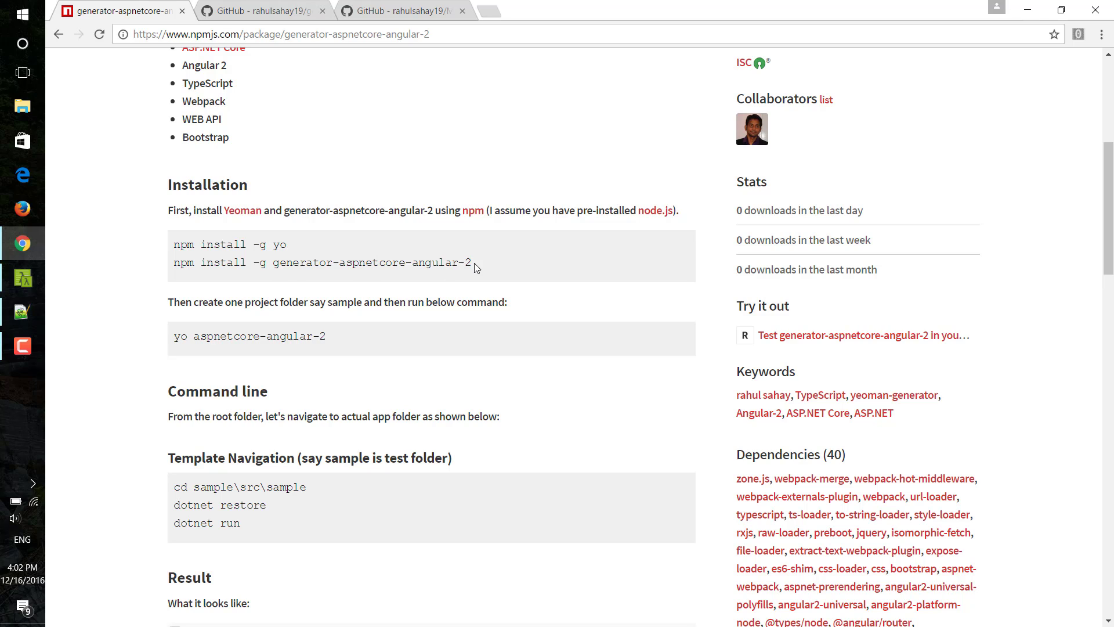
{"action": "triple_click", "coordinate": [324, 262]}
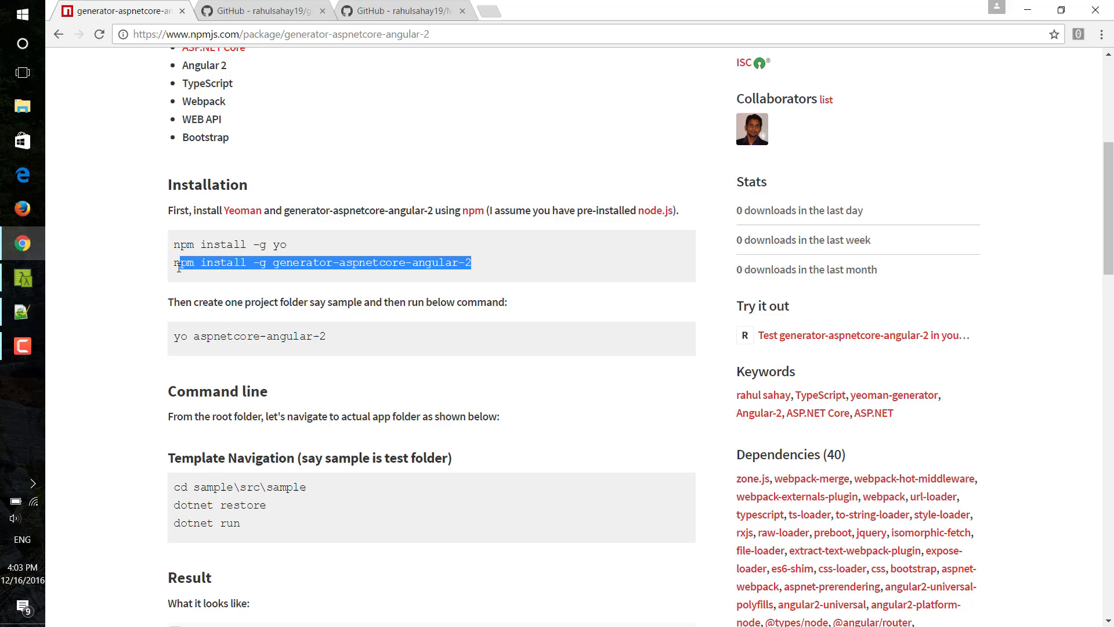
{"action": "mouse_move", "coordinate": [318, 322]}
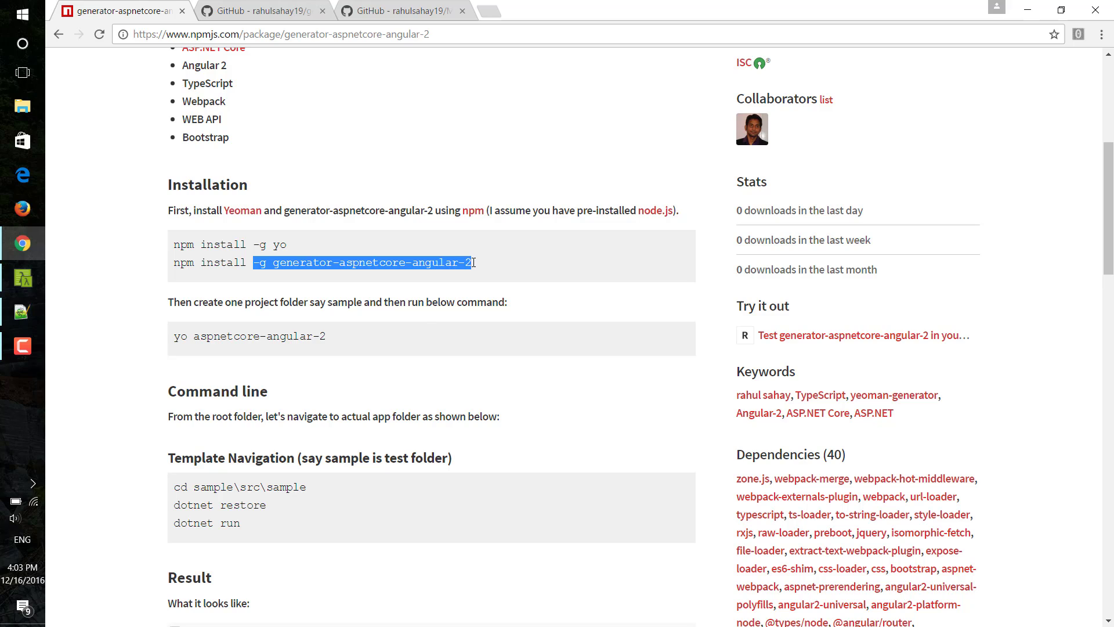
{"action": "left_click", "coordinate": [399, 337]}
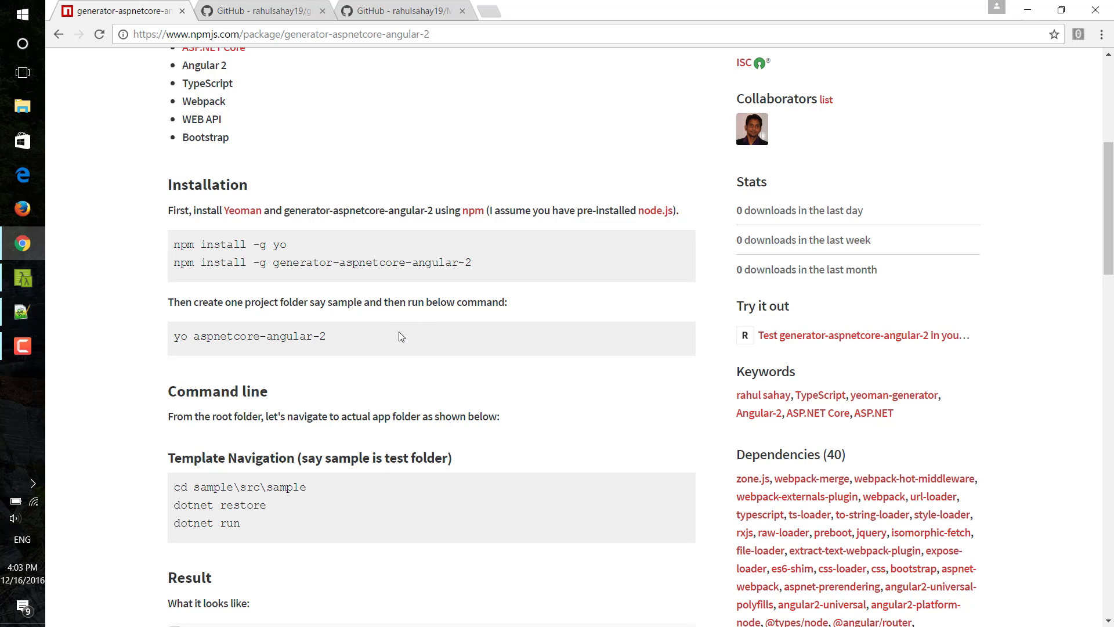
{"action": "double_click", "coordinate": [261, 337]}
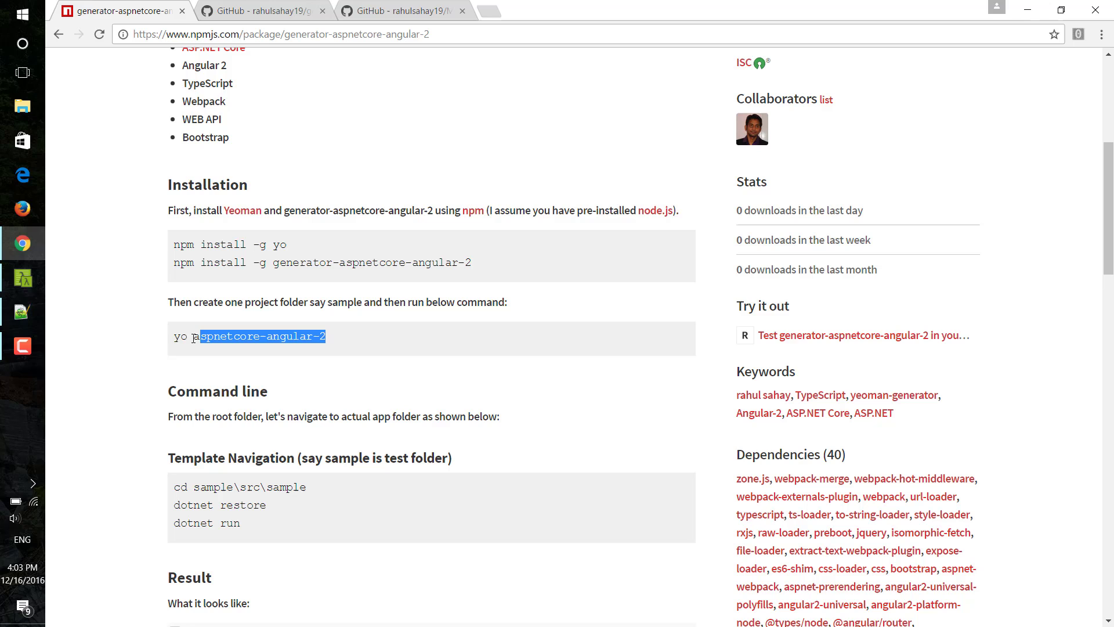
{"action": "triple_click", "coordinate": [248, 336]}
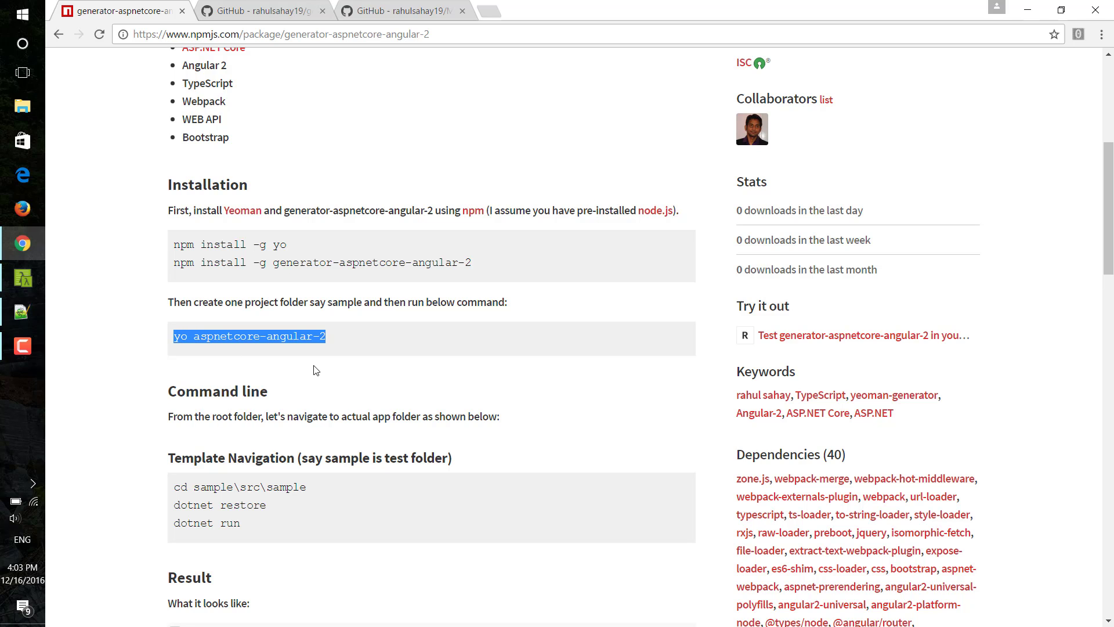
Step: Scroll through the remainder of the package README and back up
{"action": "scroll", "scroll_direction": "down", "scroll_amount": 3}
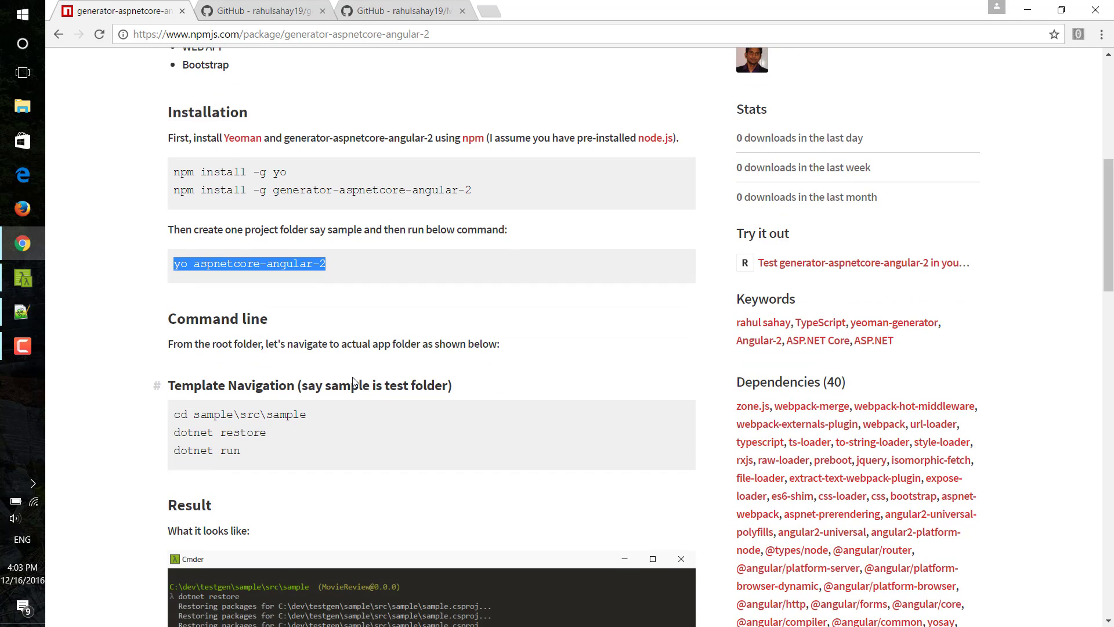
{"action": "scroll", "scroll_direction": "down", "scroll_amount": 3}
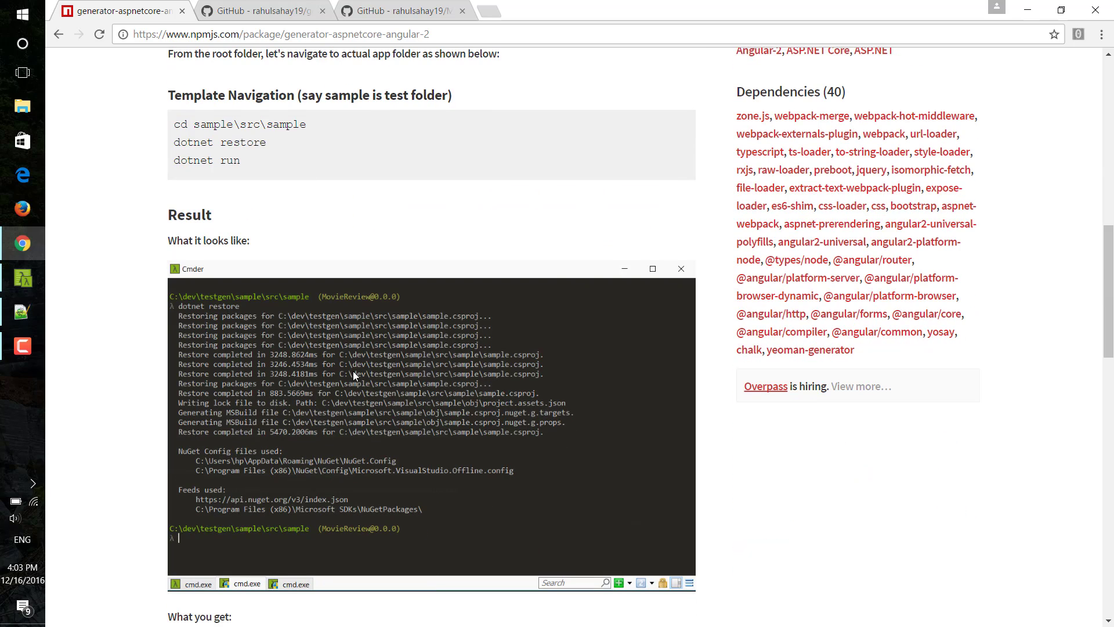
{"action": "scroll", "scroll_direction": "down", "scroll_amount": 3}
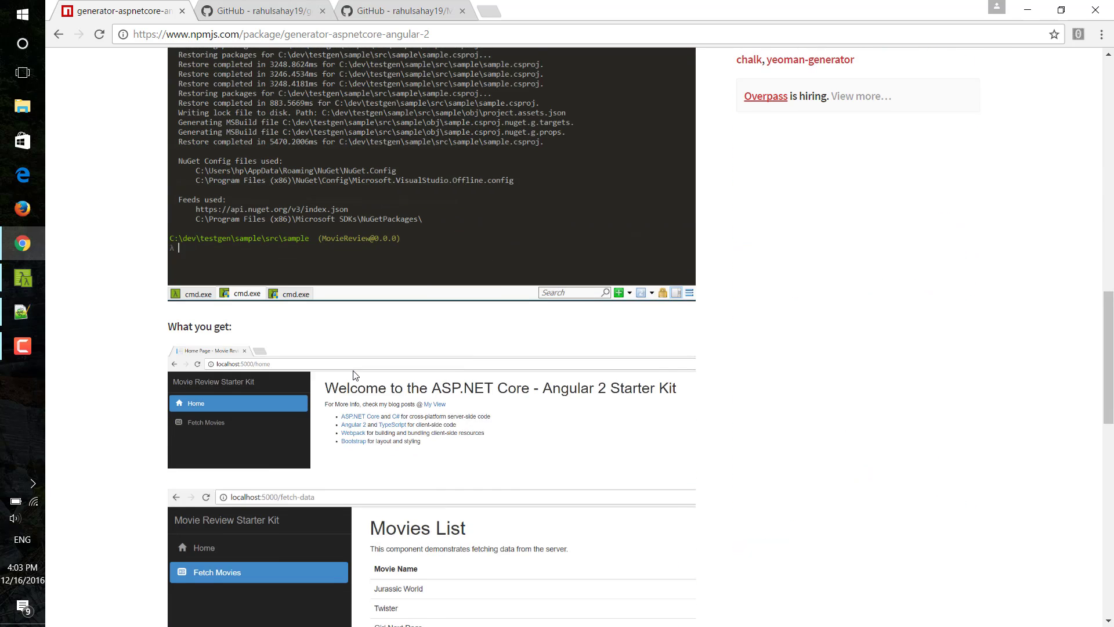
{"action": "scroll", "scroll_direction": "down", "scroll_amount": 3}
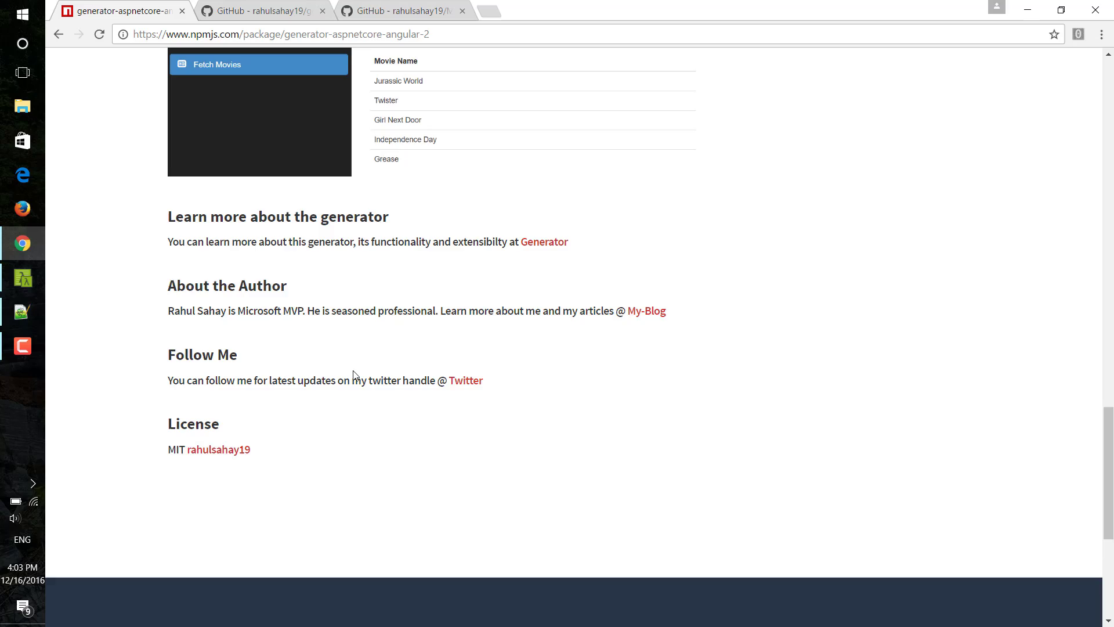
{"action": "scroll", "scroll_direction": "up", "scroll_amount": 3}
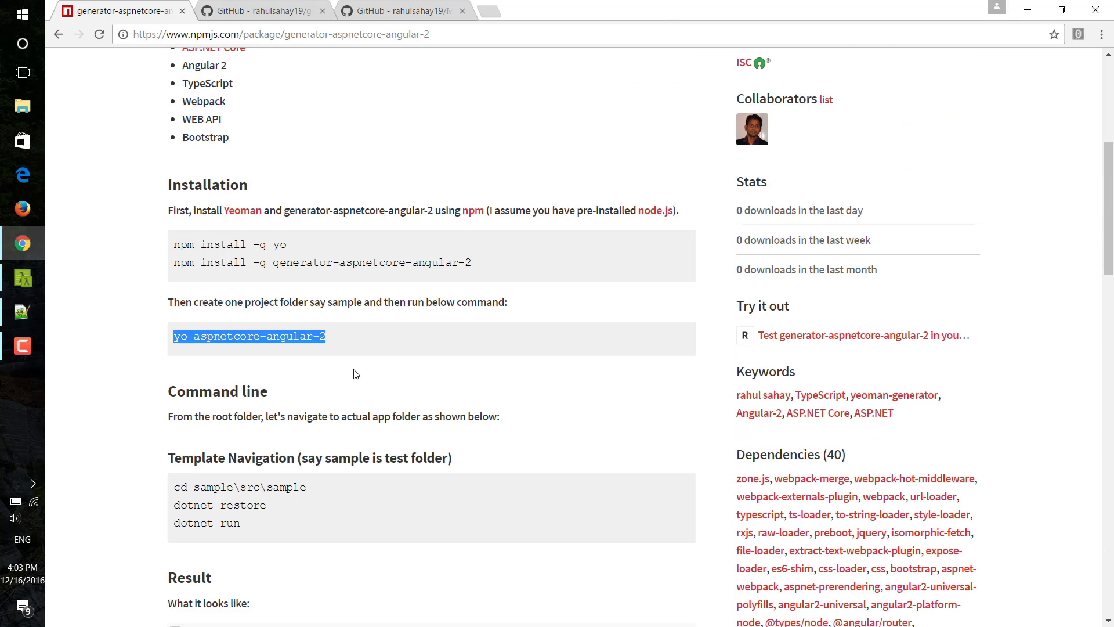
{"action": "scroll", "scroll_direction": "up", "scroll_amount": 3}
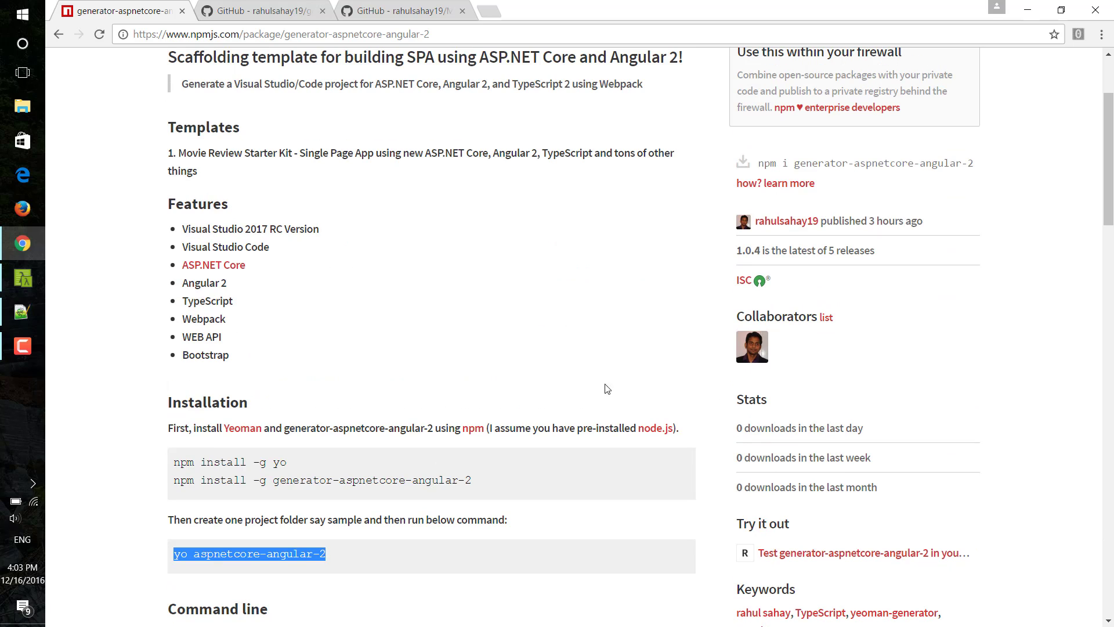
{"action": "scroll", "scroll_direction": "up", "scroll_amount": 3}
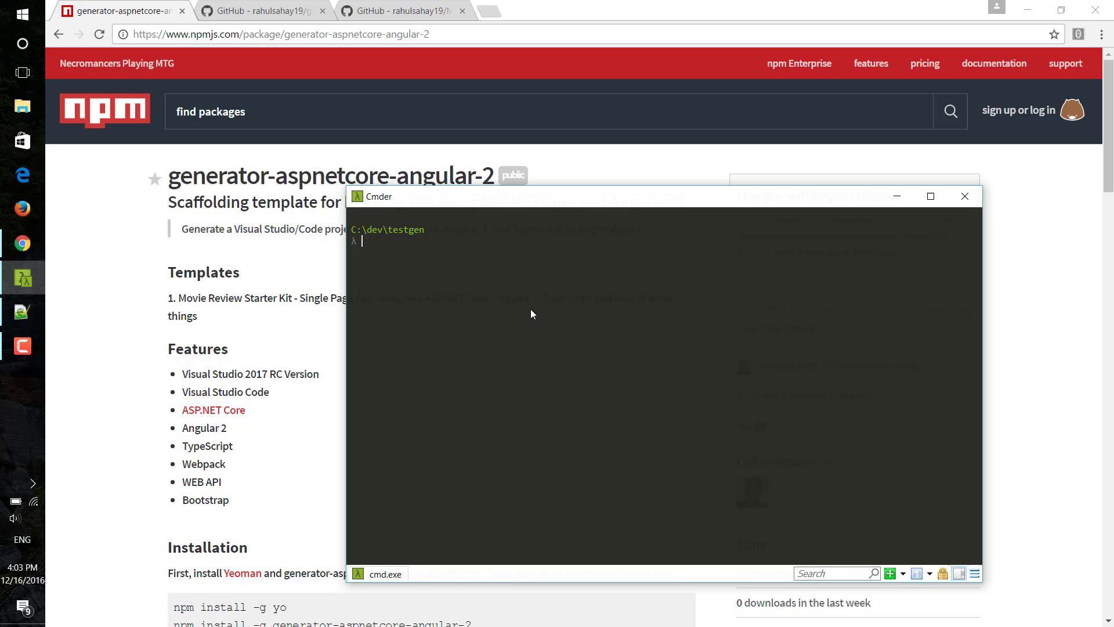
{"action": "mouse_move", "coordinate": [417, 348]}
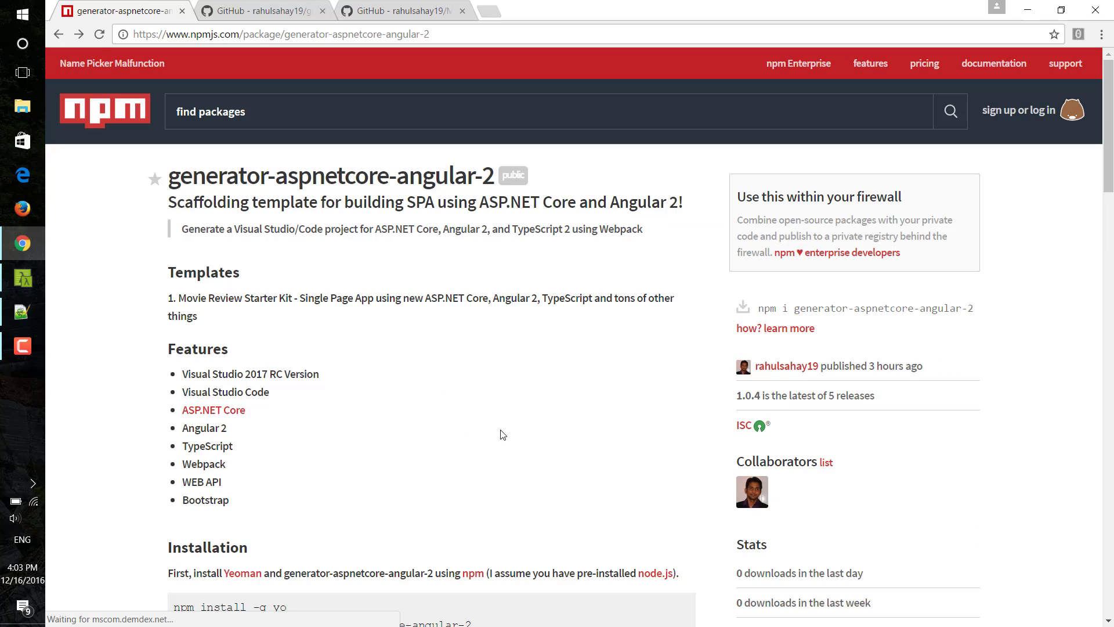
{"action": "scroll", "scroll_direction": "down", "scroll_amount": 3}
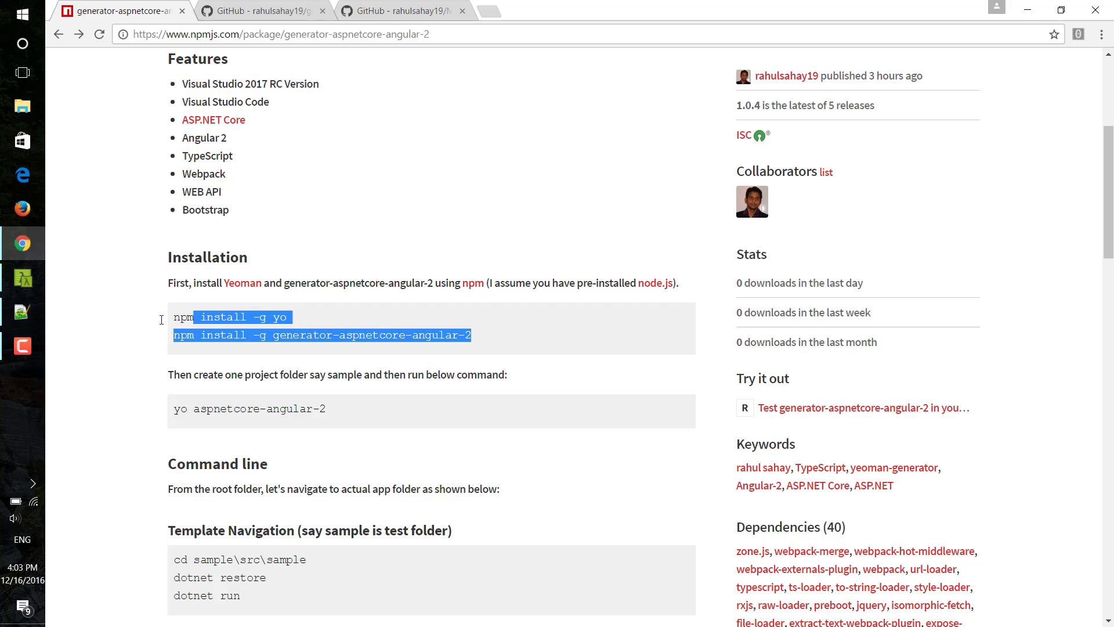
Step: Run yo aspnetcore-angular-2 in C:\dev\testgen so the generator prompts for a project name
{"action": "left_click", "coordinate": [340, 414]}
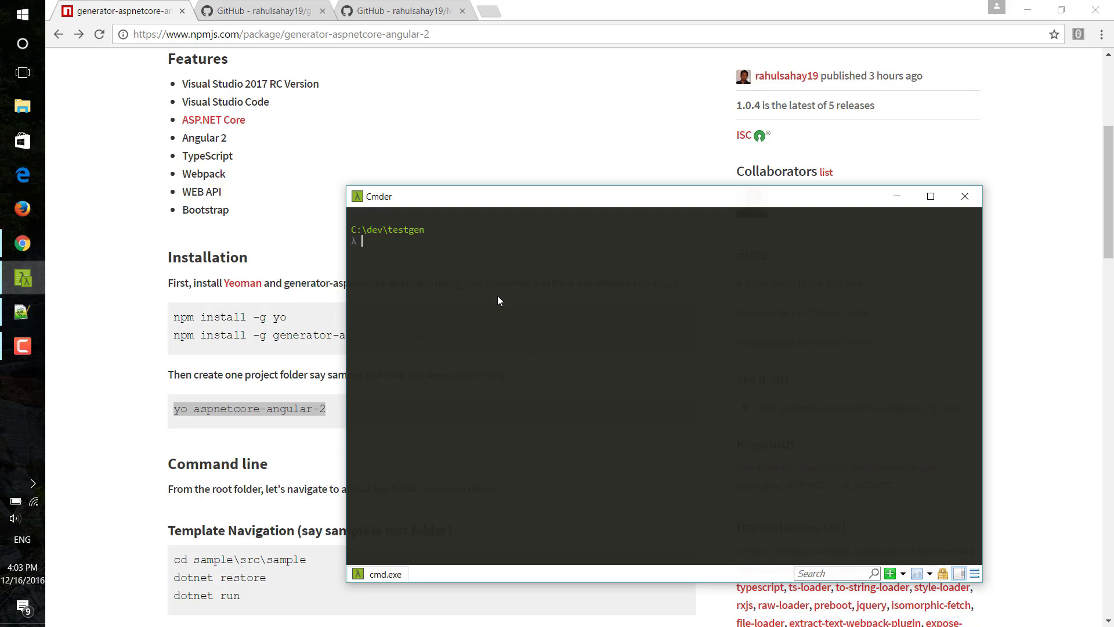
{"action": "type", "text": "yo aspnetcore-angular-2"}
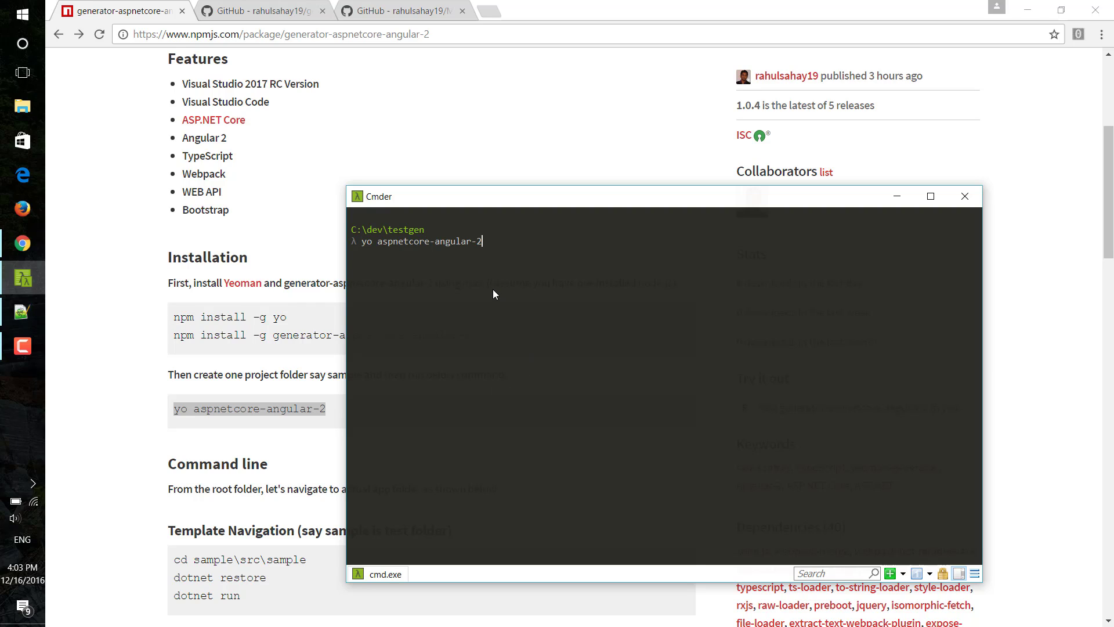
{"action": "key", "text": "Return"}
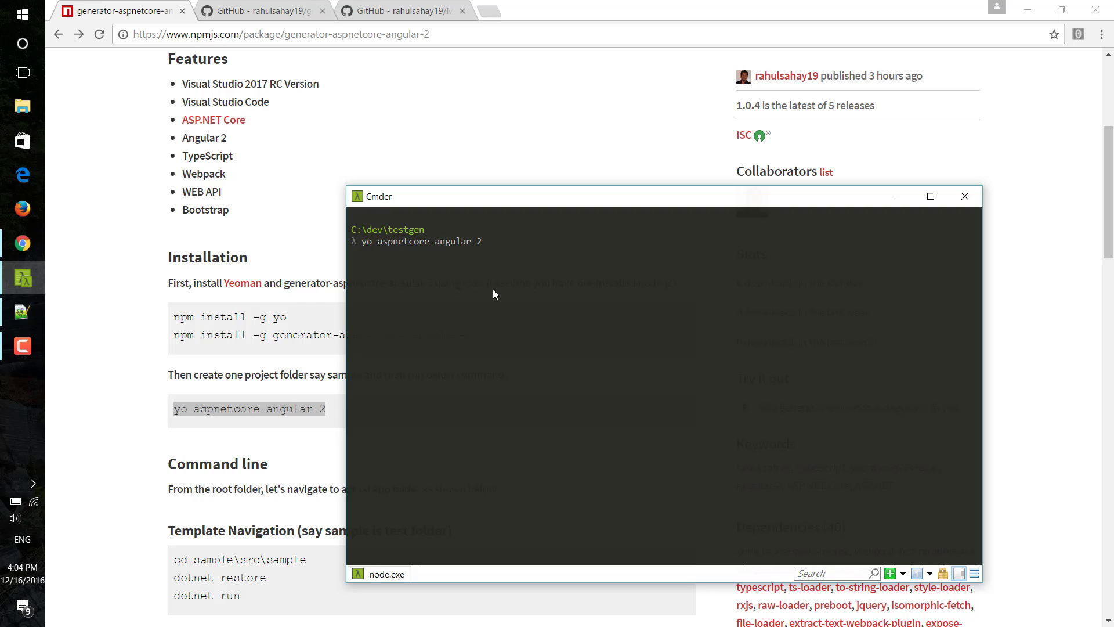
{"action": "key", "text": "Return"}
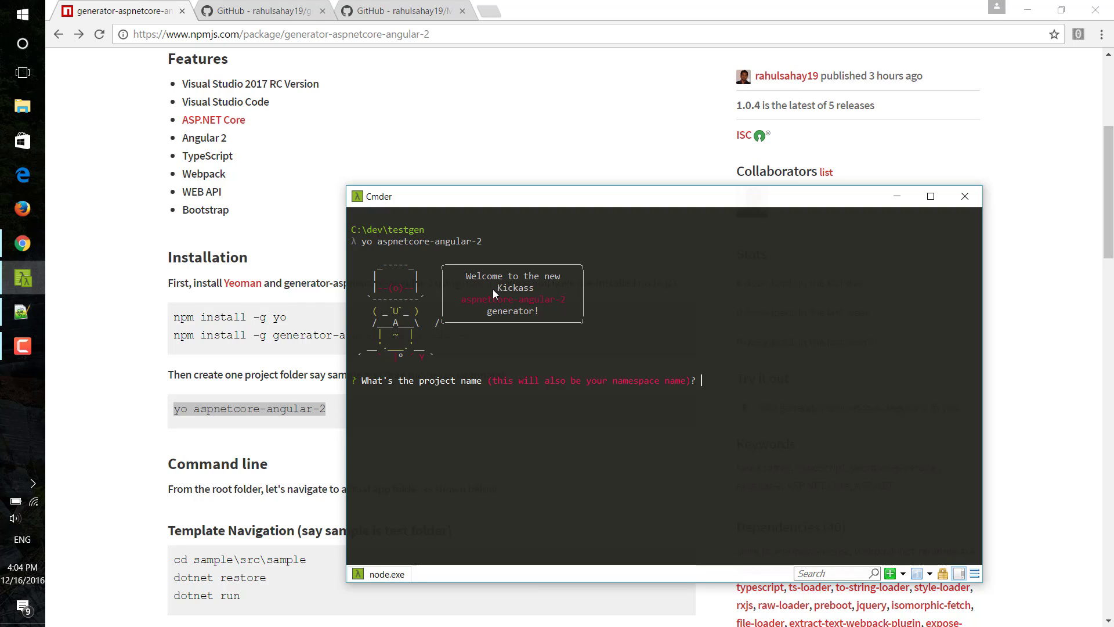
Step: Name the project 'sample', keep the Single Page App template and answer Y to create its directory
{"action": "type", "text": "s"}
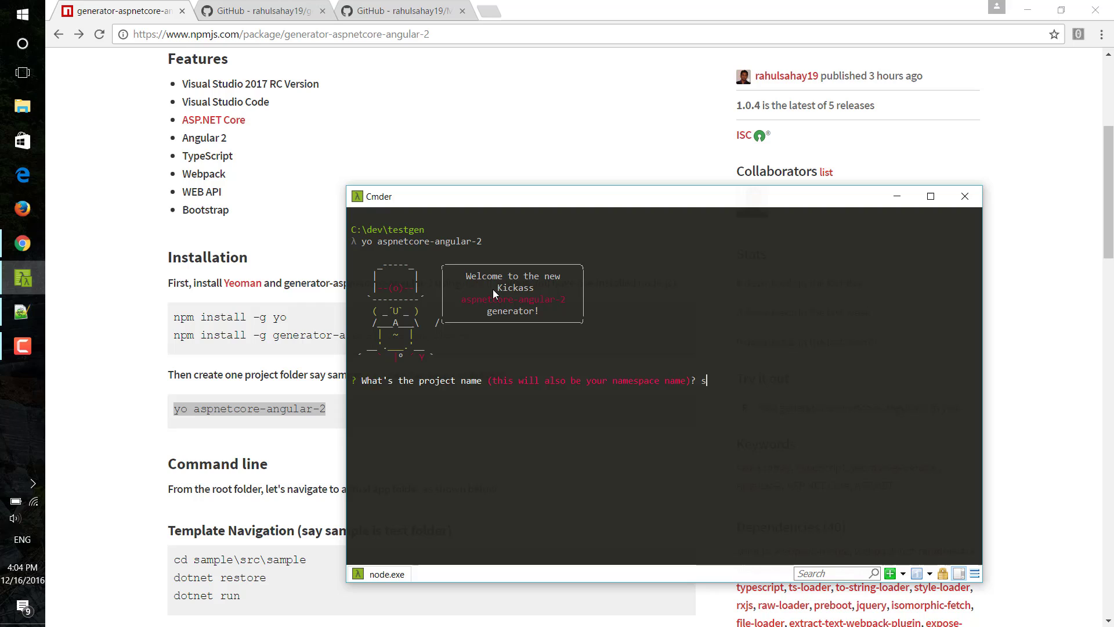
{"action": "type", "text": "a,p"}
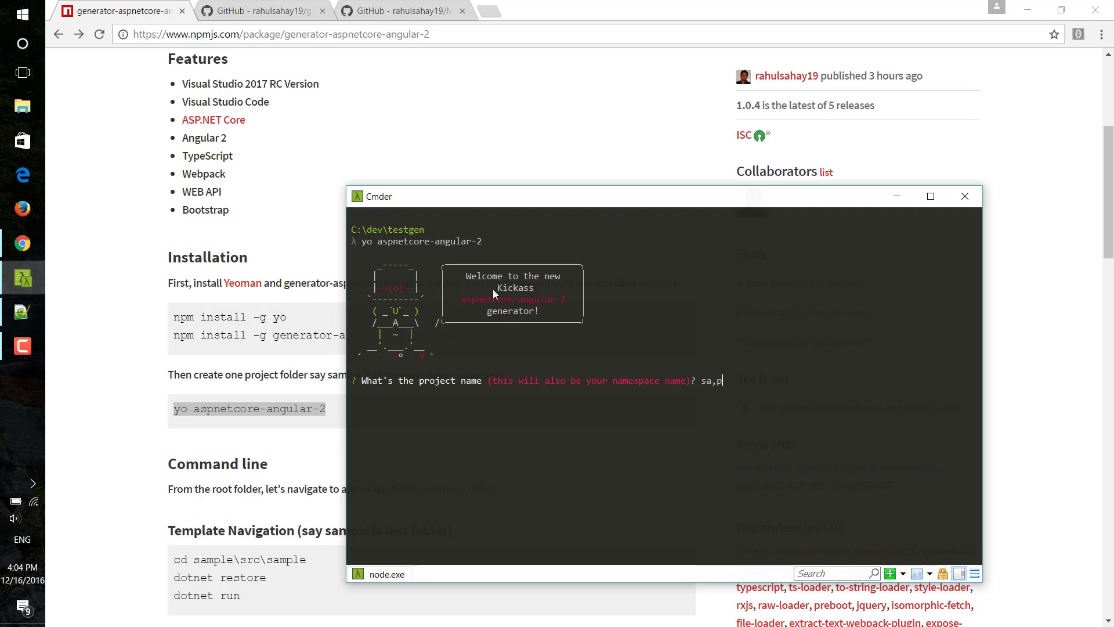
{"action": "type", "text": "sample"}
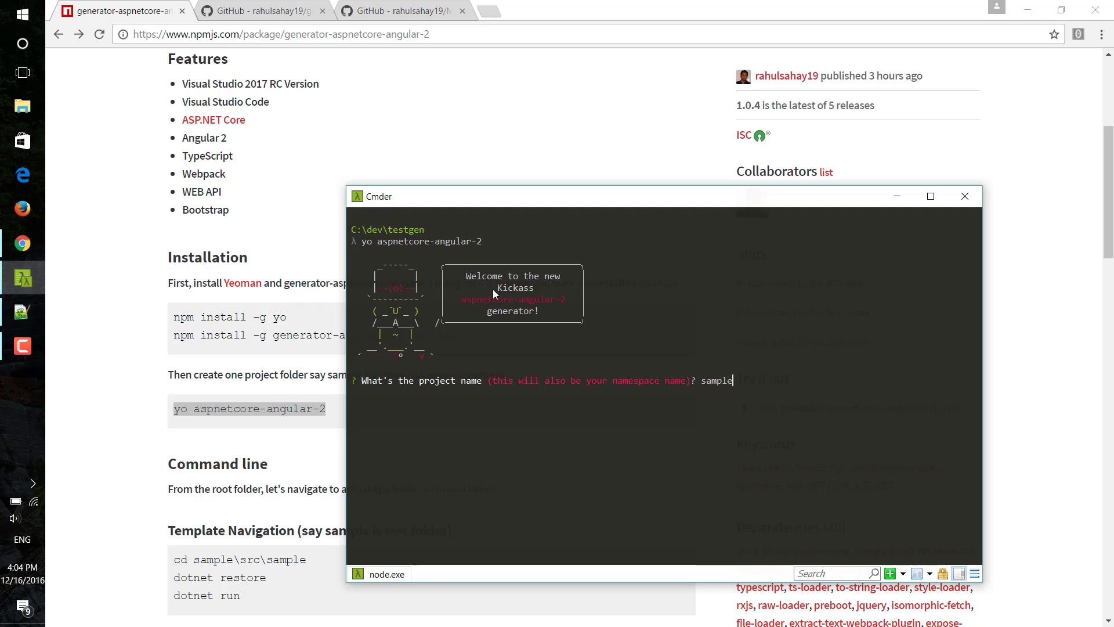
{"action": "key", "text": "Return"}
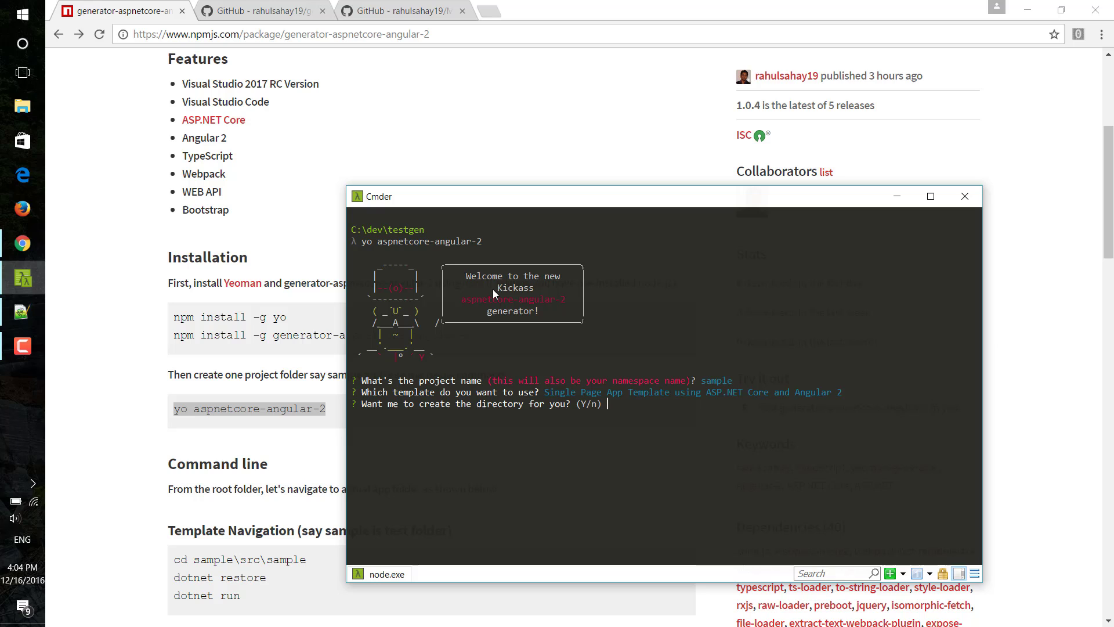
{"action": "type", "text": "Y"}
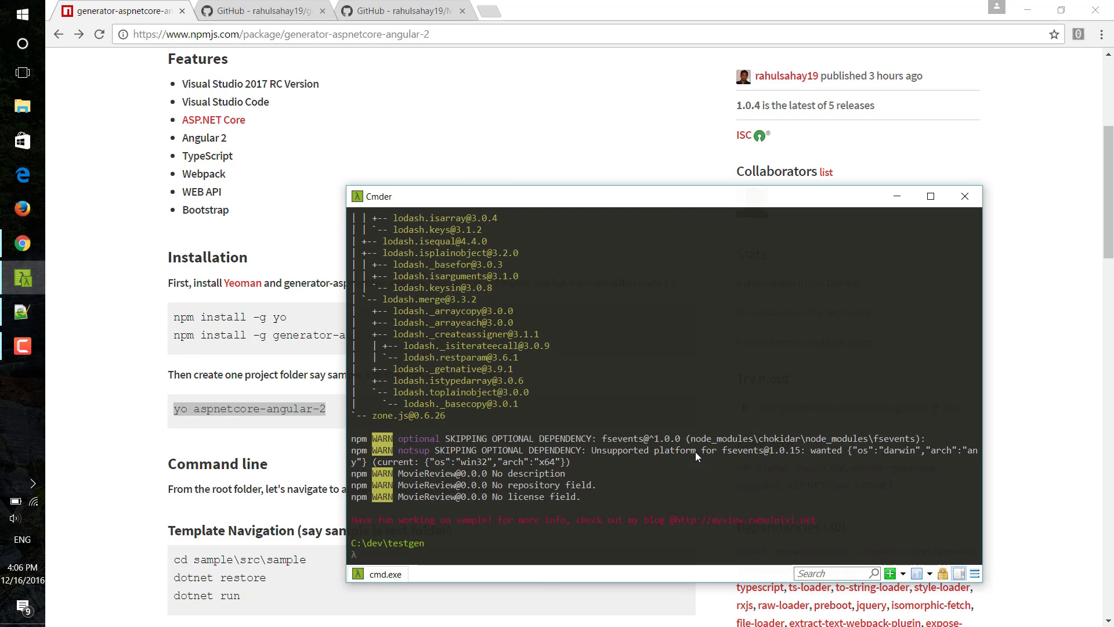
{"action": "scroll", "scroll_direction": "up", "scroll_amount": 3}
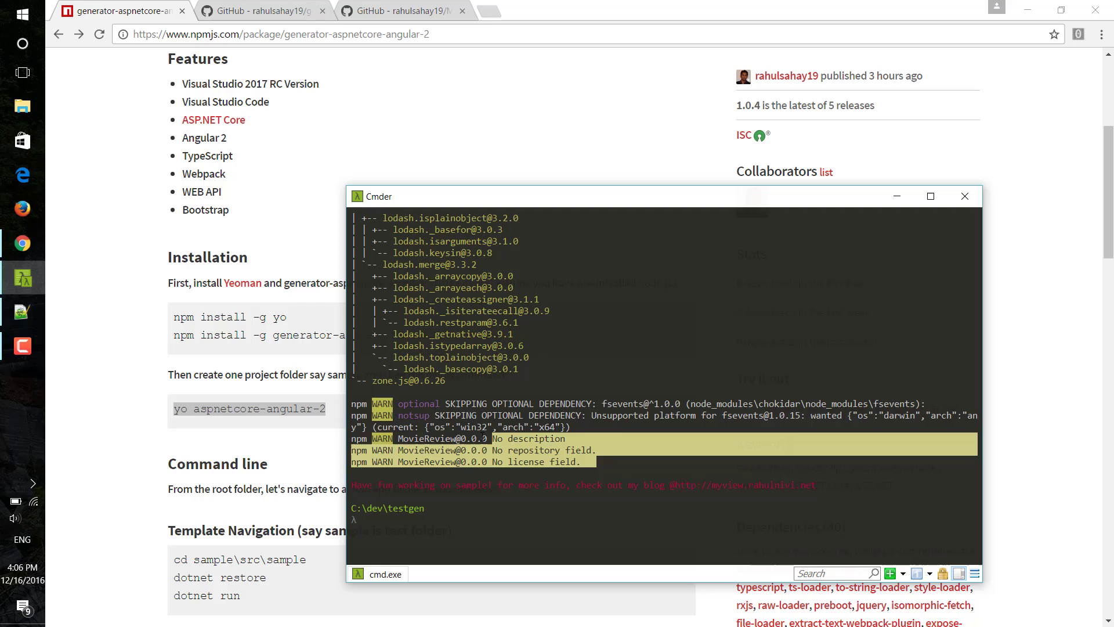
{"action": "left_click", "coordinate": [569, 513]}
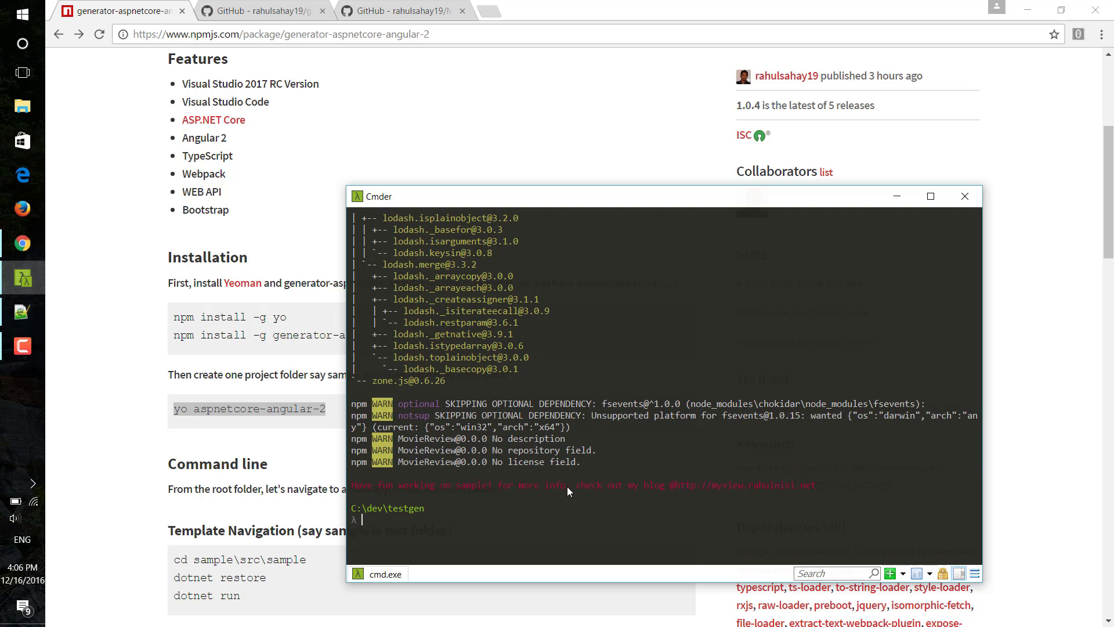
{"action": "mouse_move", "coordinate": [539, 510]}
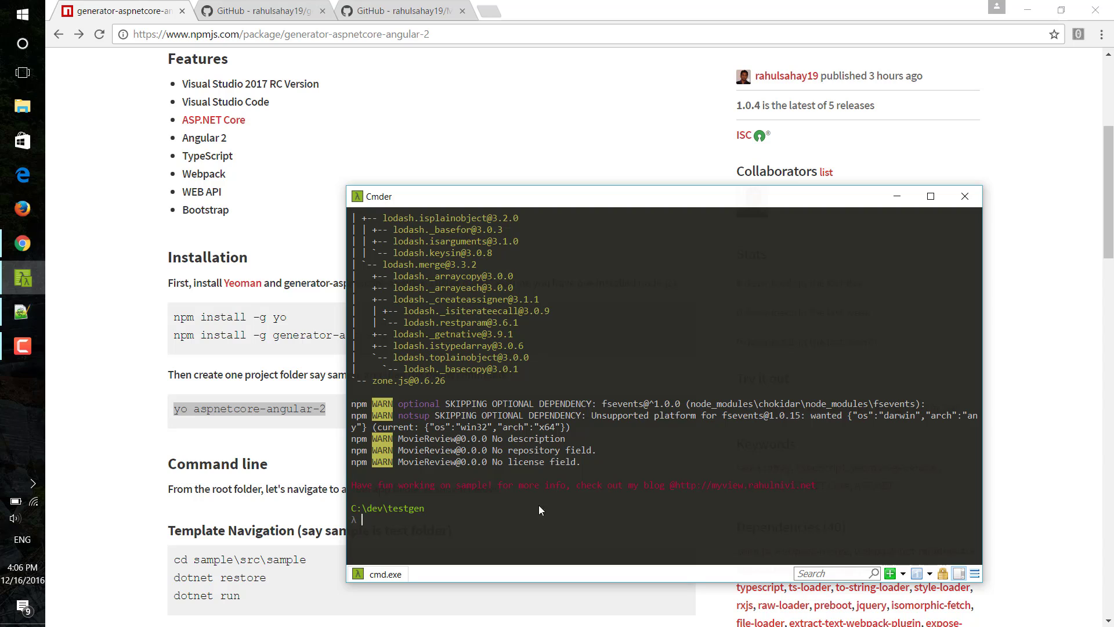
{"action": "mouse_move", "coordinate": [603, 502]}
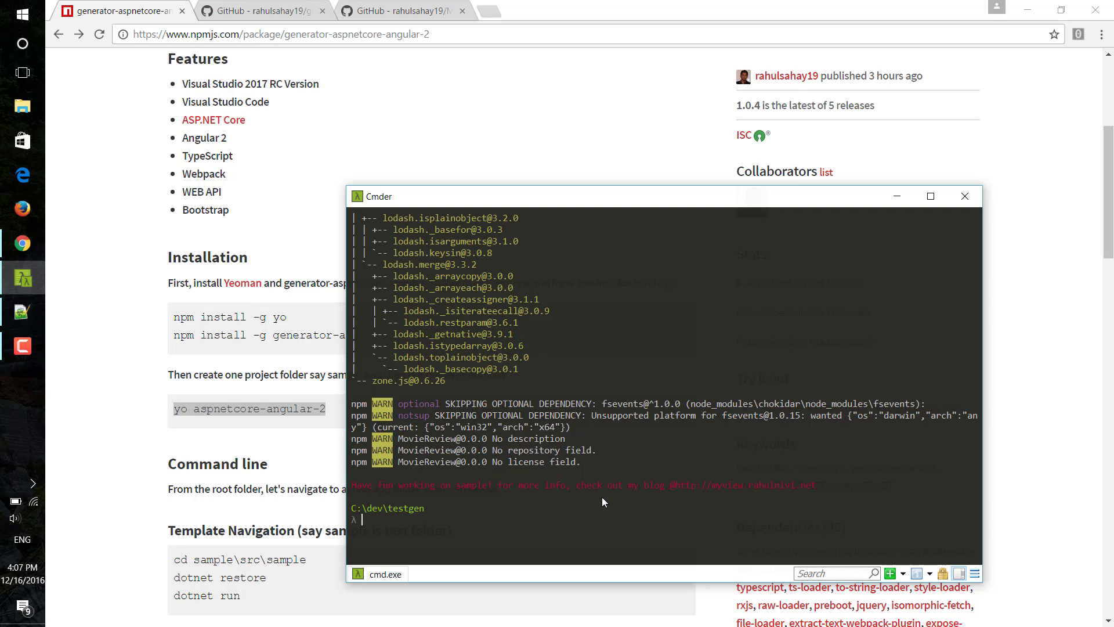
{"action": "mouse_move", "coordinate": [747, 496]}
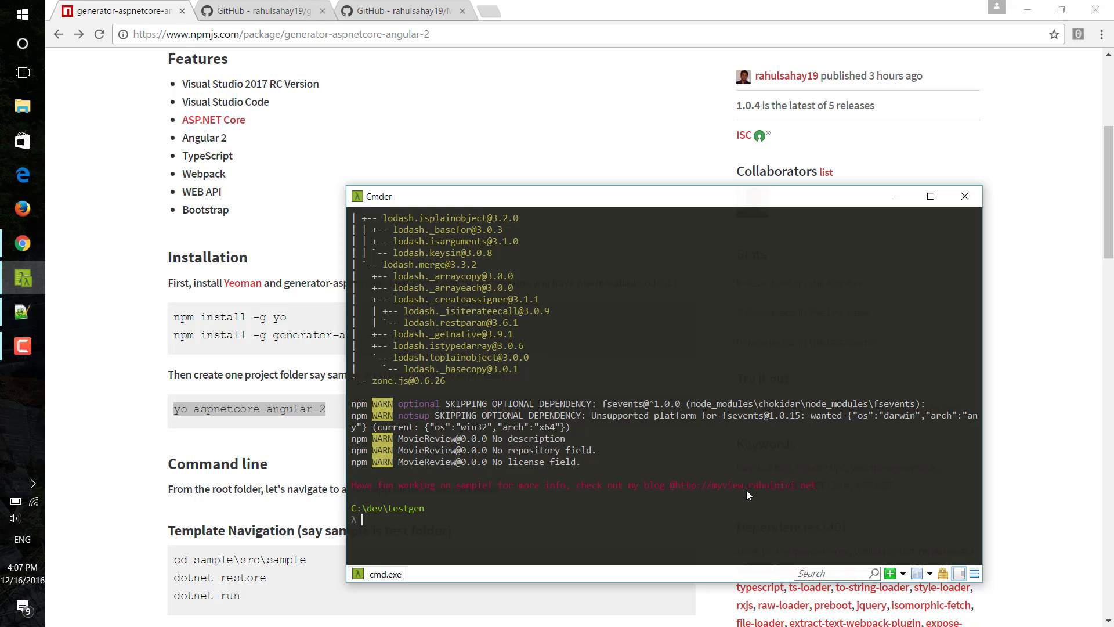
{"action": "mouse_move", "coordinate": [681, 546]}
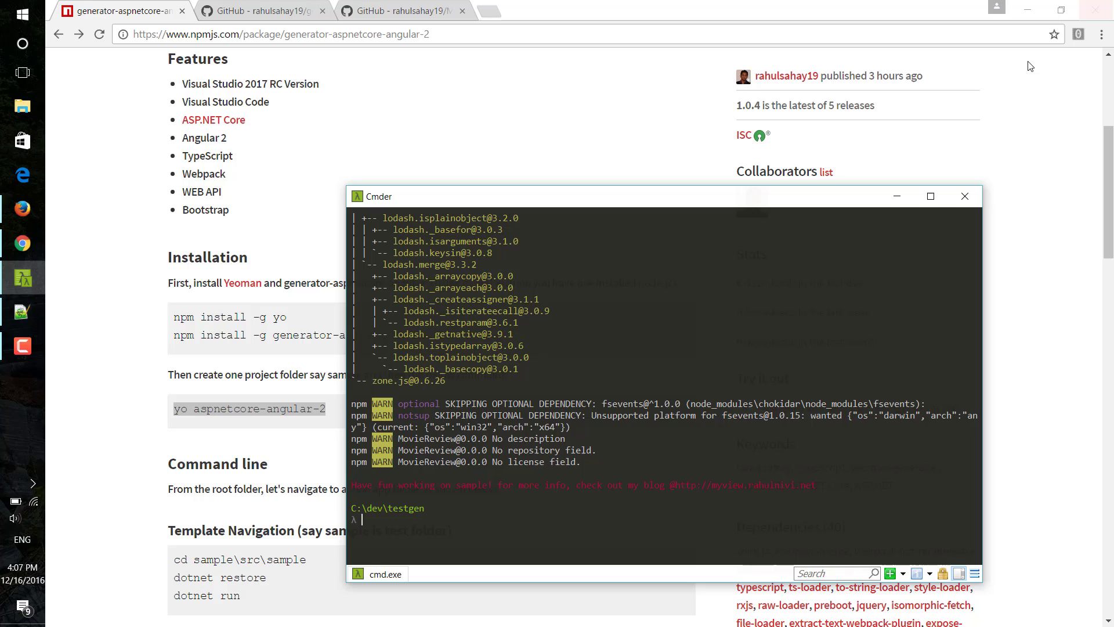
{"action": "mouse_move", "coordinate": [534, 495]}
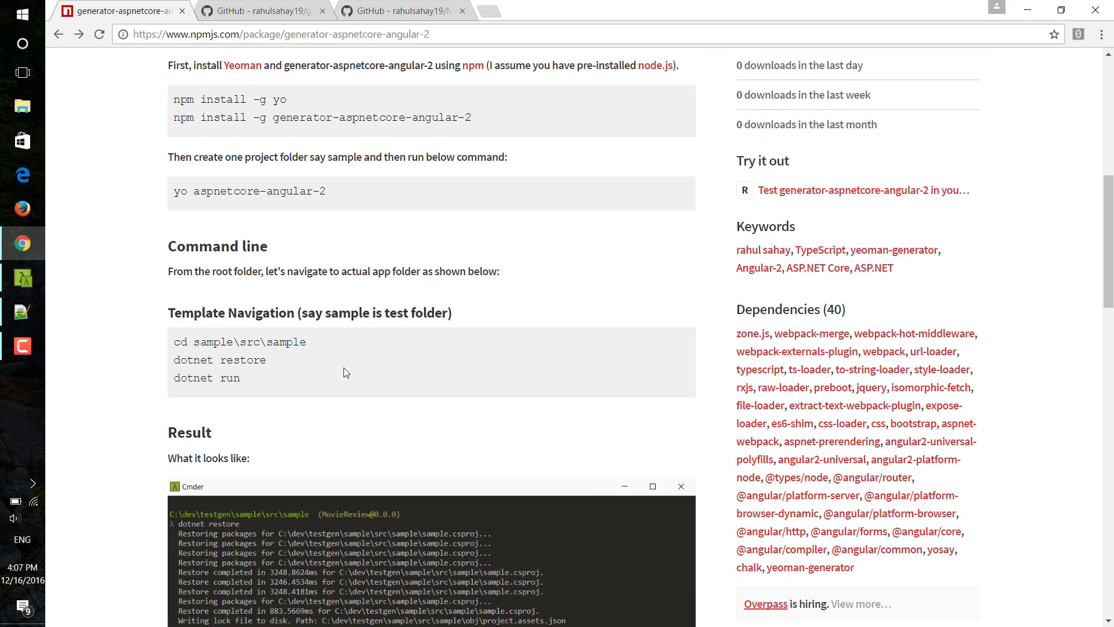
{"action": "mouse_move", "coordinate": [397, 398]}
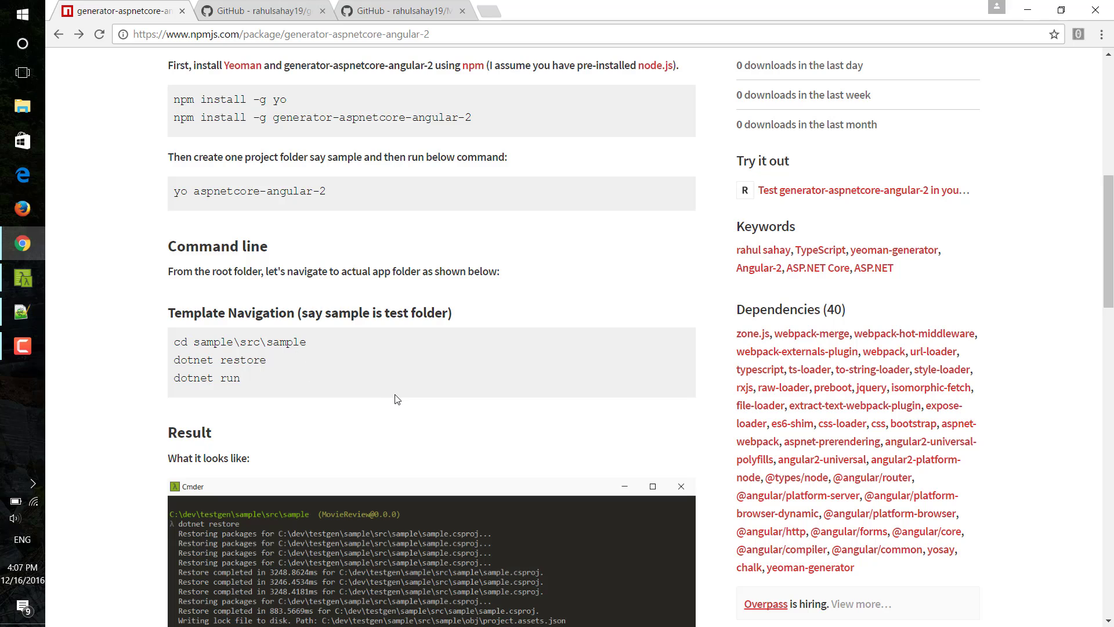
{"action": "mouse_move", "coordinate": [319, 384]}
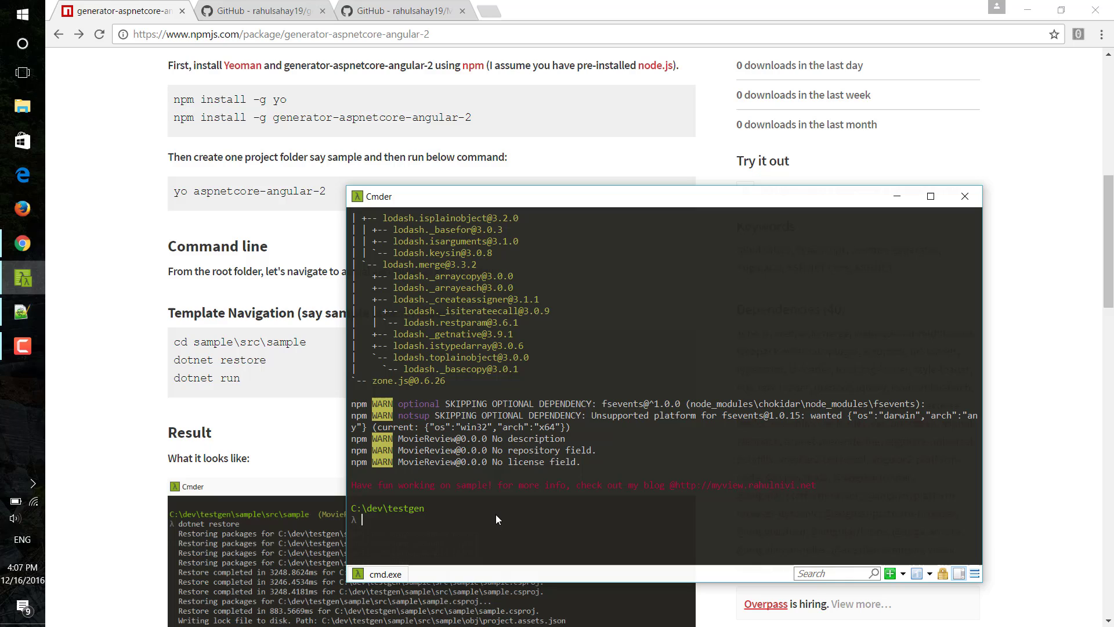
{"action": "mouse_move", "coordinate": [316, 386]}
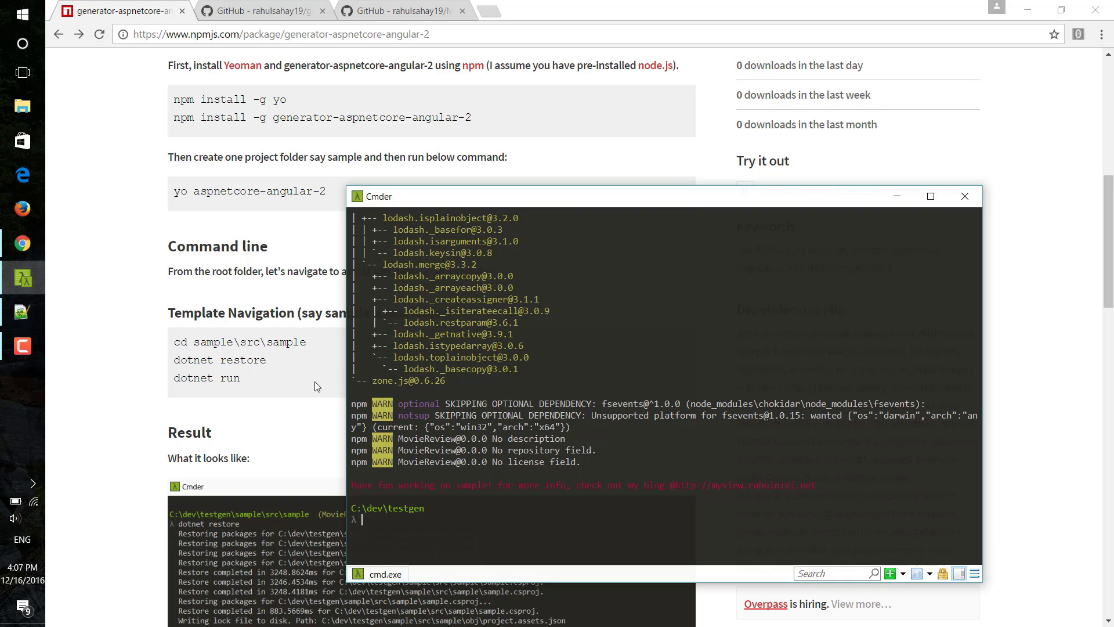
{"action": "mouse_move", "coordinate": [422, 526]}
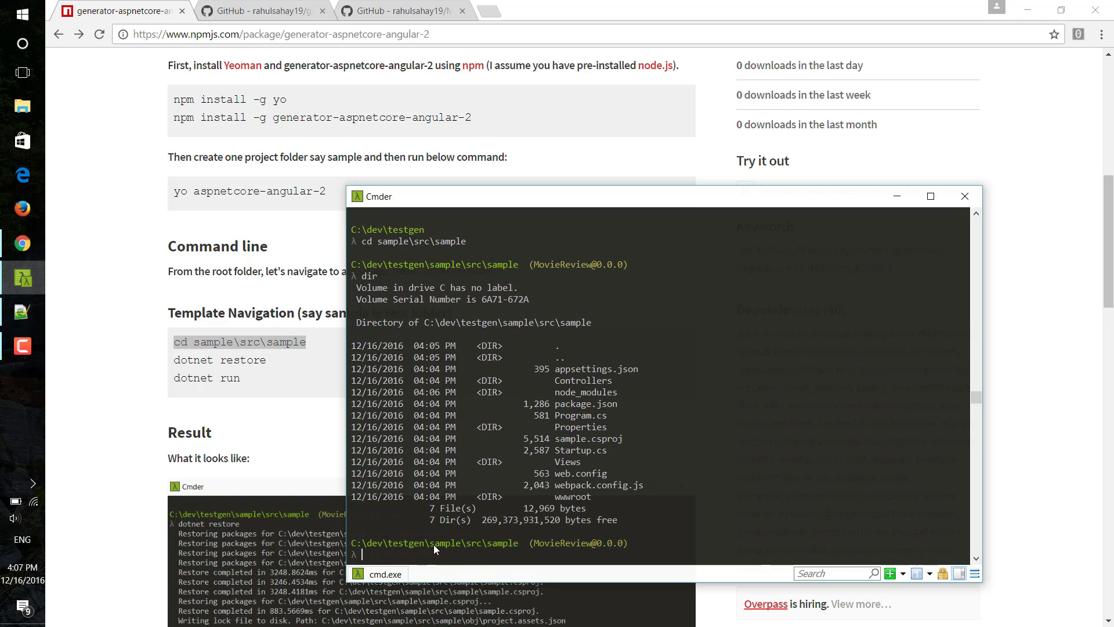
{"action": "mouse_move", "coordinate": [425, 558]}
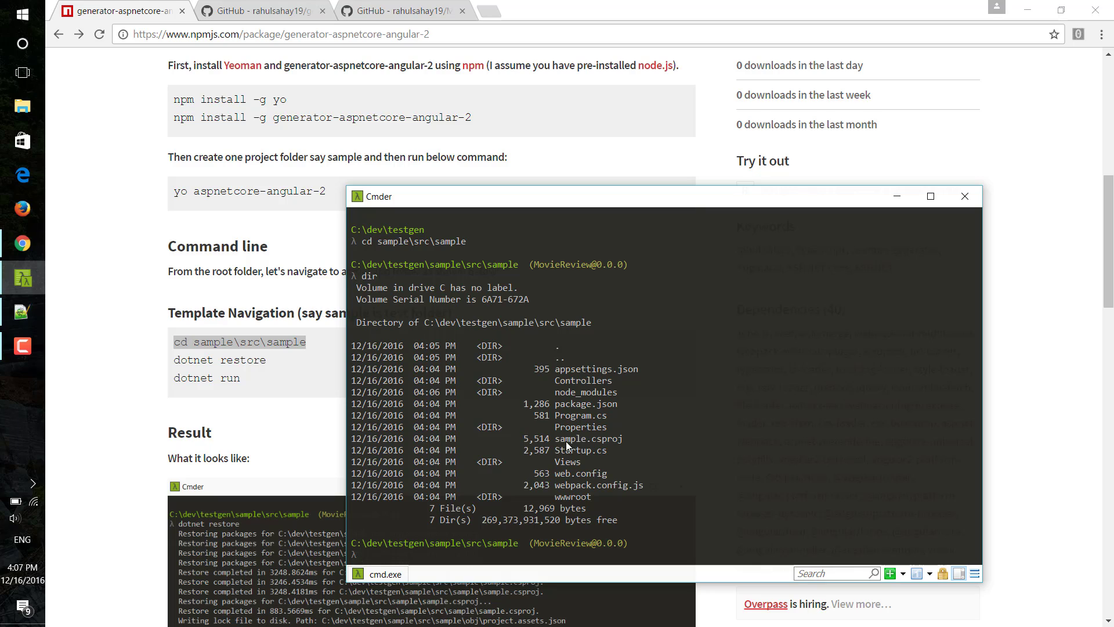
{"action": "mouse_move", "coordinate": [634, 469]}
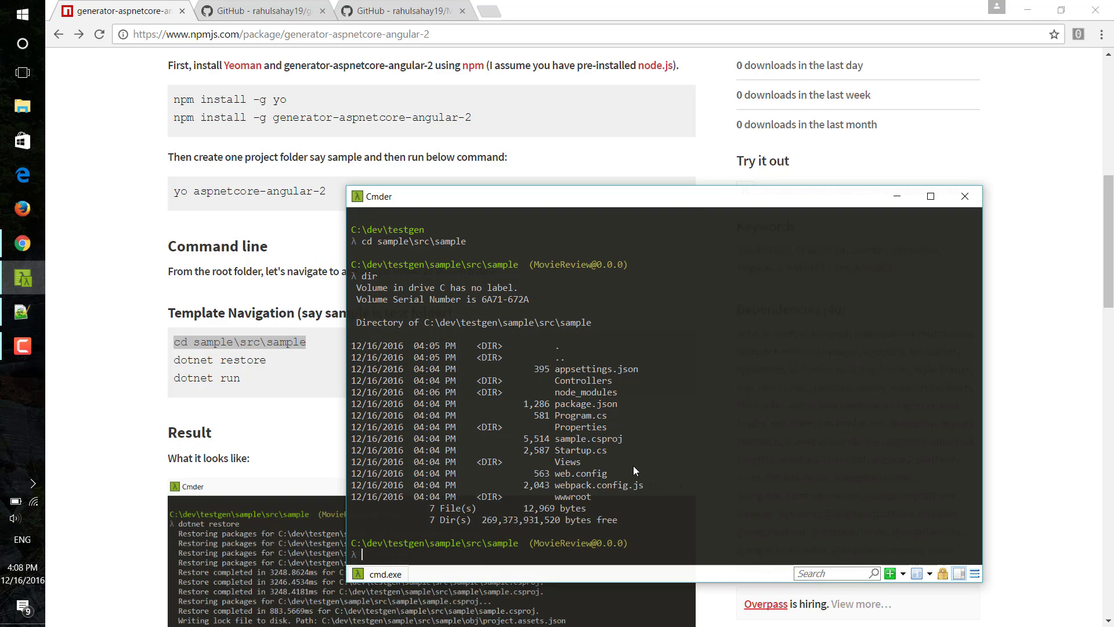
{"action": "type", "text": "dot"}
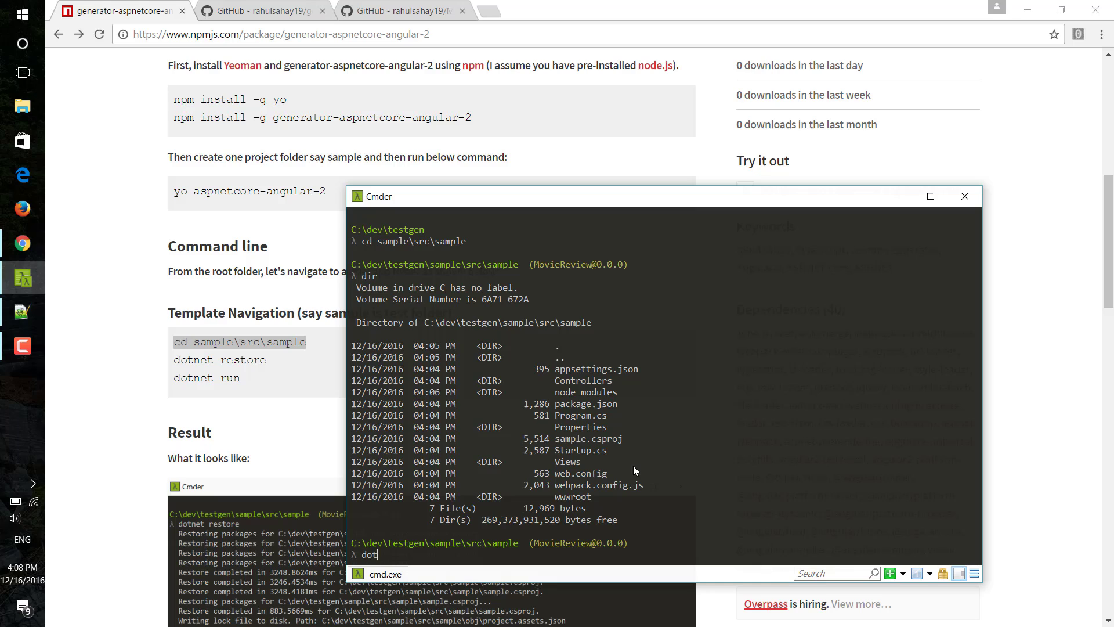
{"action": "type", "text": "et restore"}
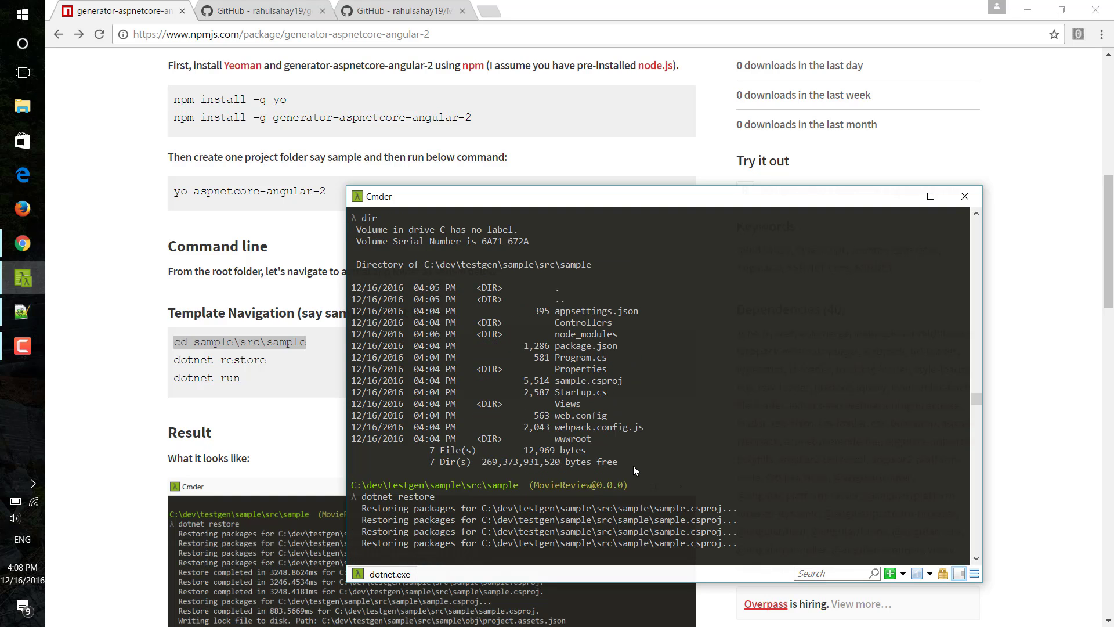
{"action": "scroll", "scroll_direction": "down", "scroll_amount": 3}
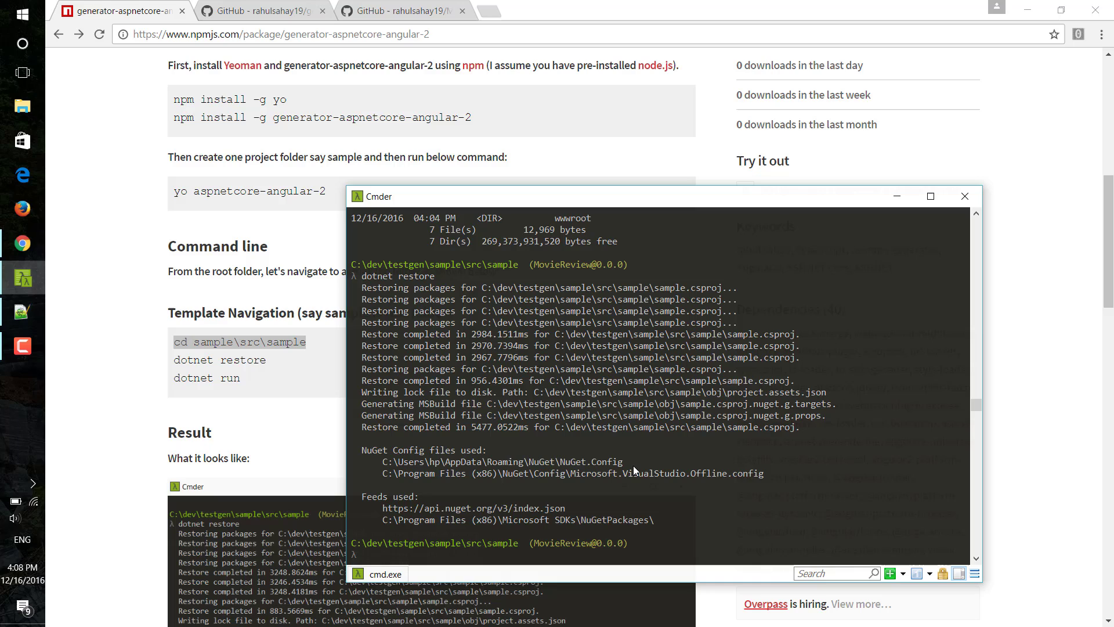
{"action": "type", "text": "dotnet run"}
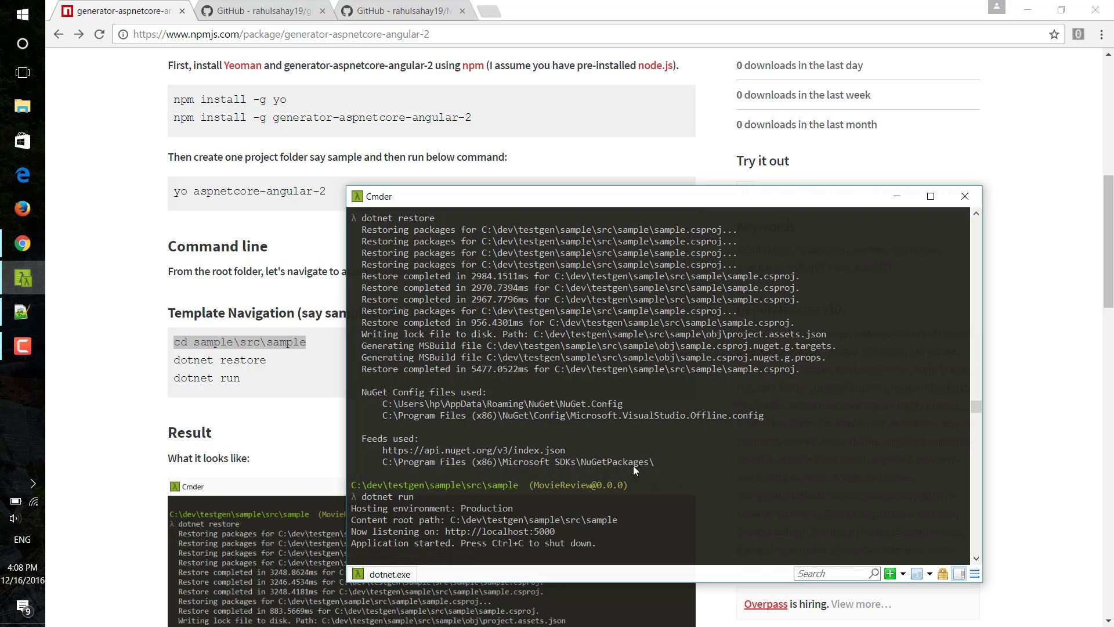
{"action": "mouse_move", "coordinate": [564, 502]}
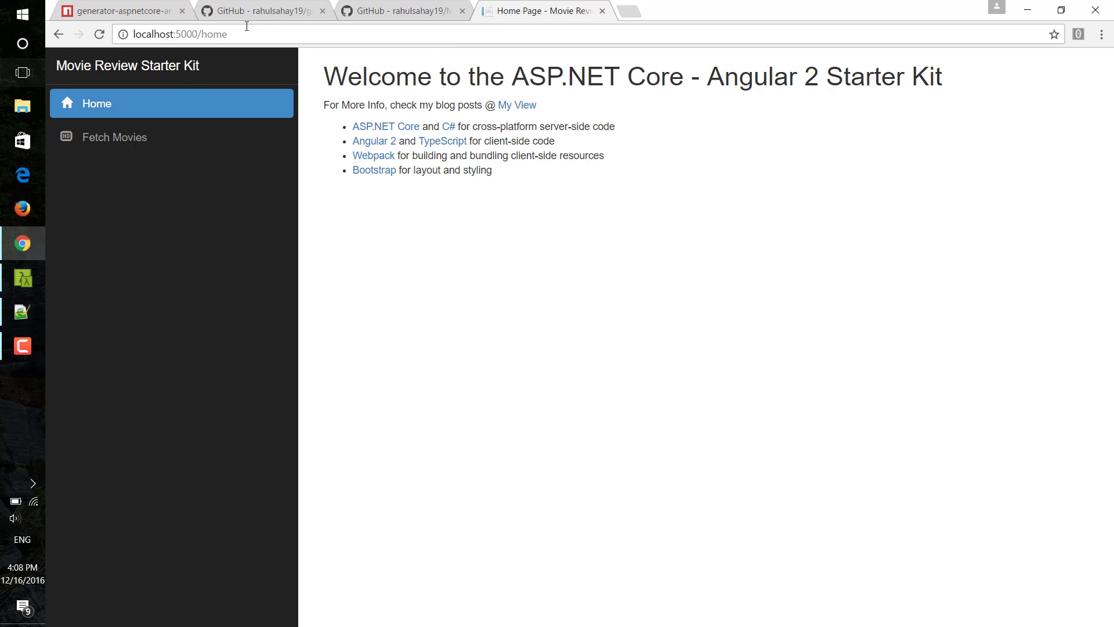
{"action": "mouse_move", "coordinate": [258, 210]}
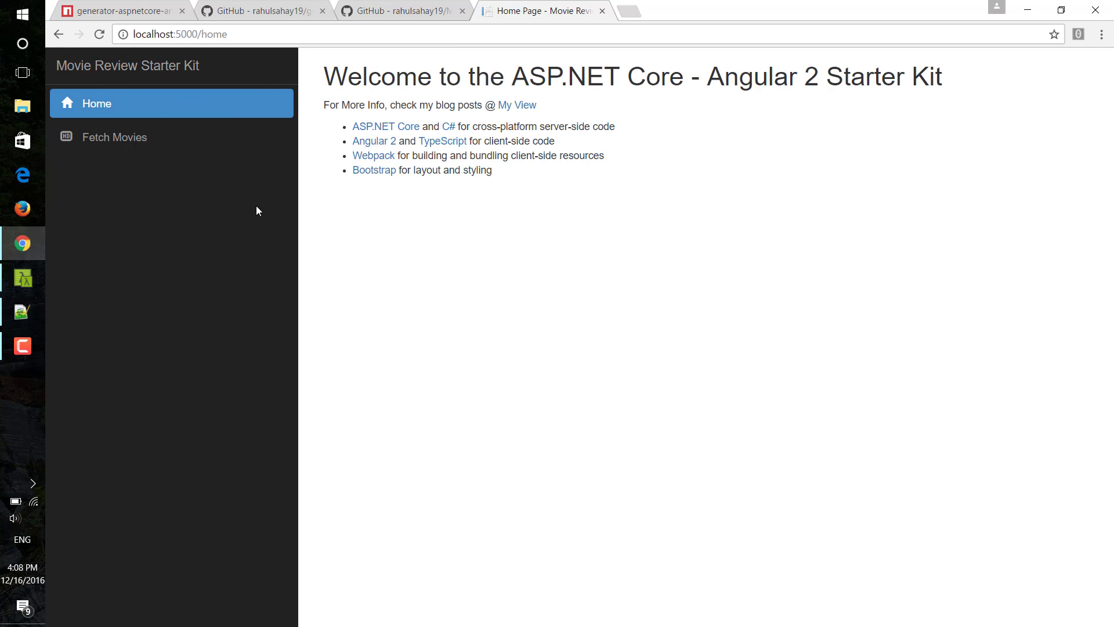
{"action": "mouse_move", "coordinate": [179, 154]}
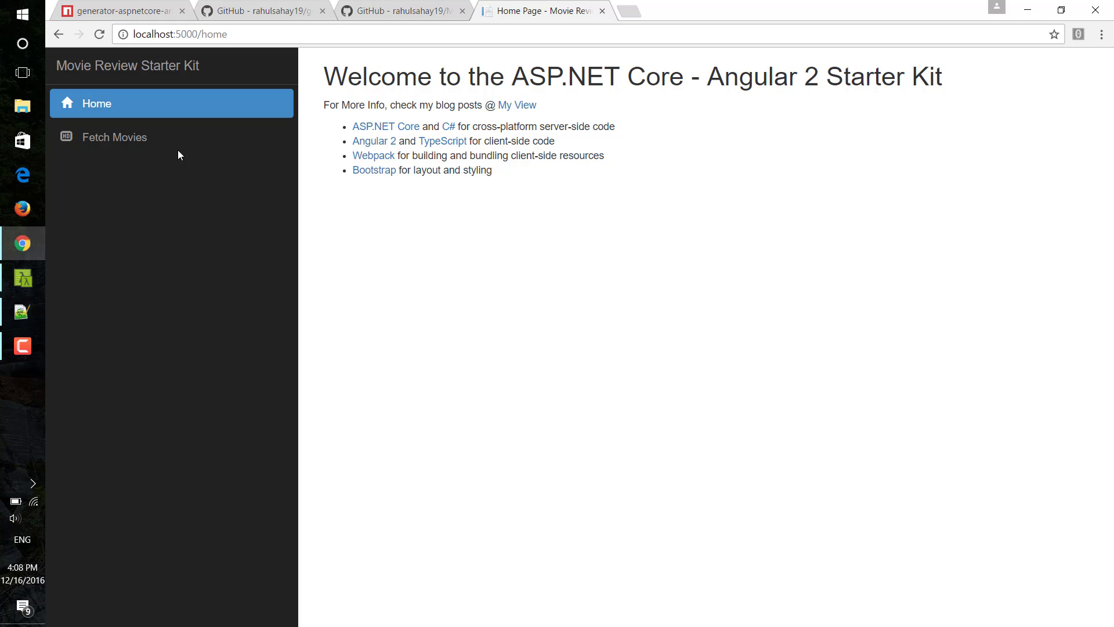
Step: Load the home page, then Fetch Movies to list the five movies from the server
{"action": "left_click", "coordinate": [115, 137]}
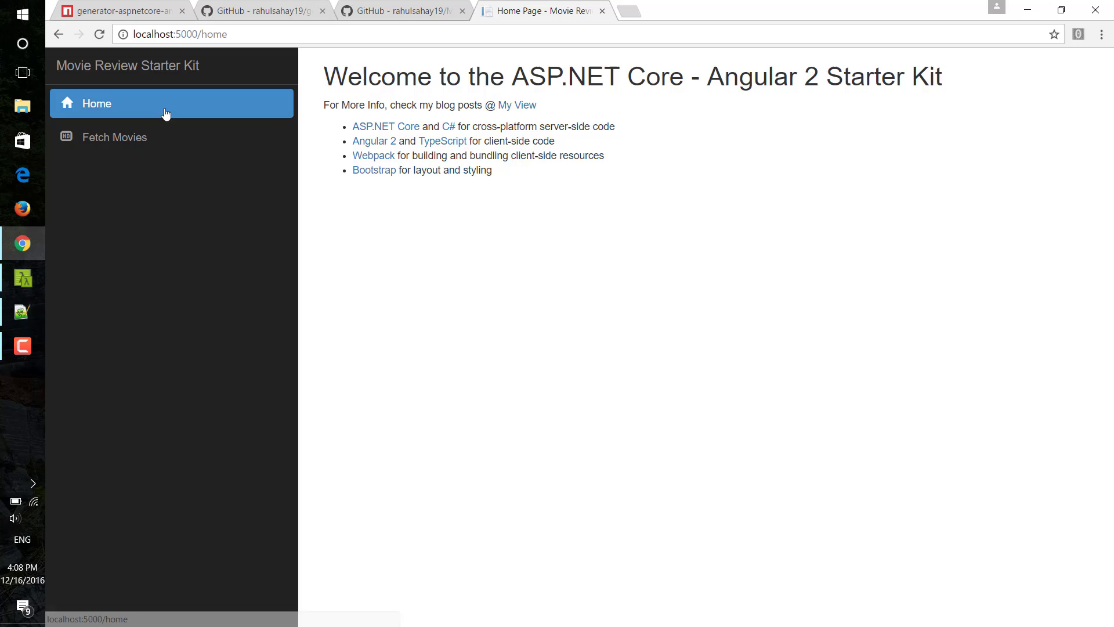
{"action": "left_click", "coordinate": [114, 137]}
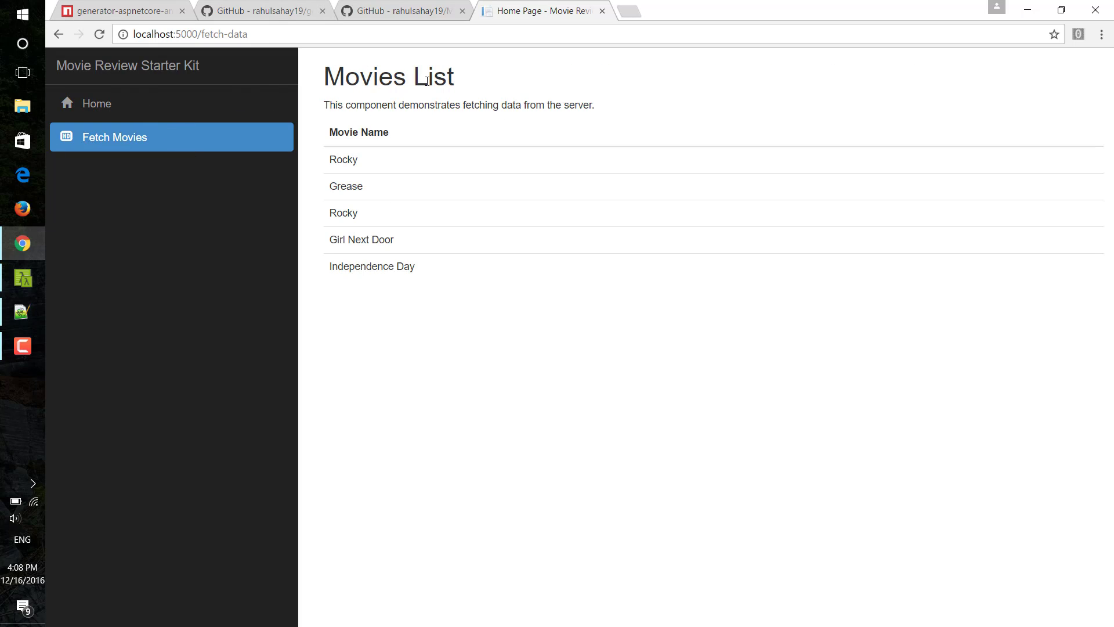
{"action": "mouse_move", "coordinate": [429, 231]}
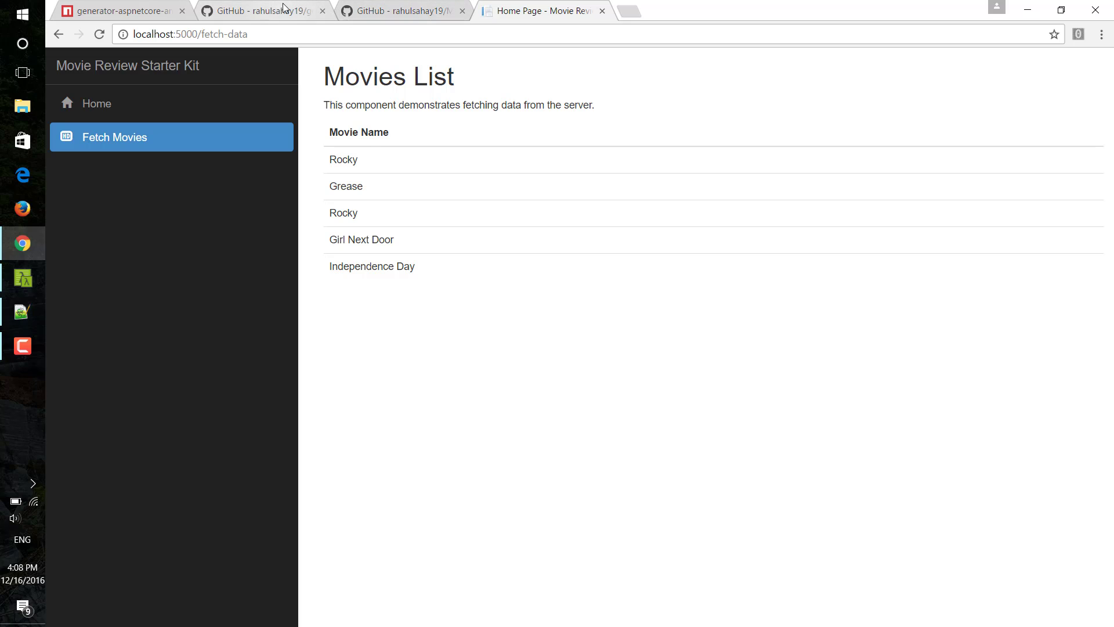
Step: Browse the generator-aspnetcore-angular-2 GitHub repository, selecting its URL and skimming the README
{"action": "left_click", "coordinate": [117, 11]}
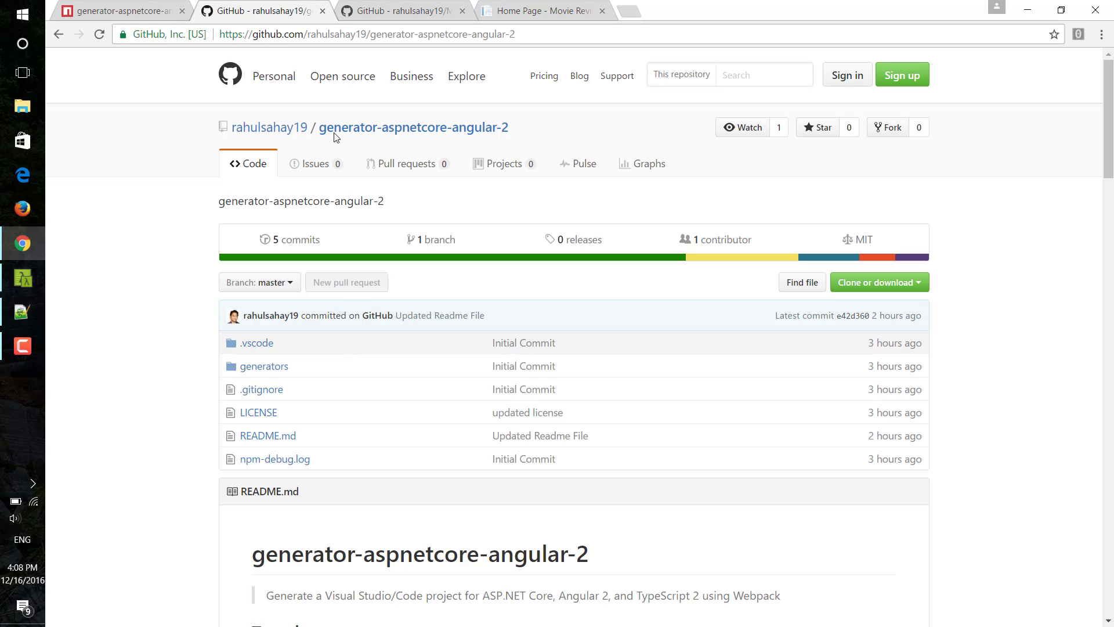
{"action": "left_click", "coordinate": [365, 34]}
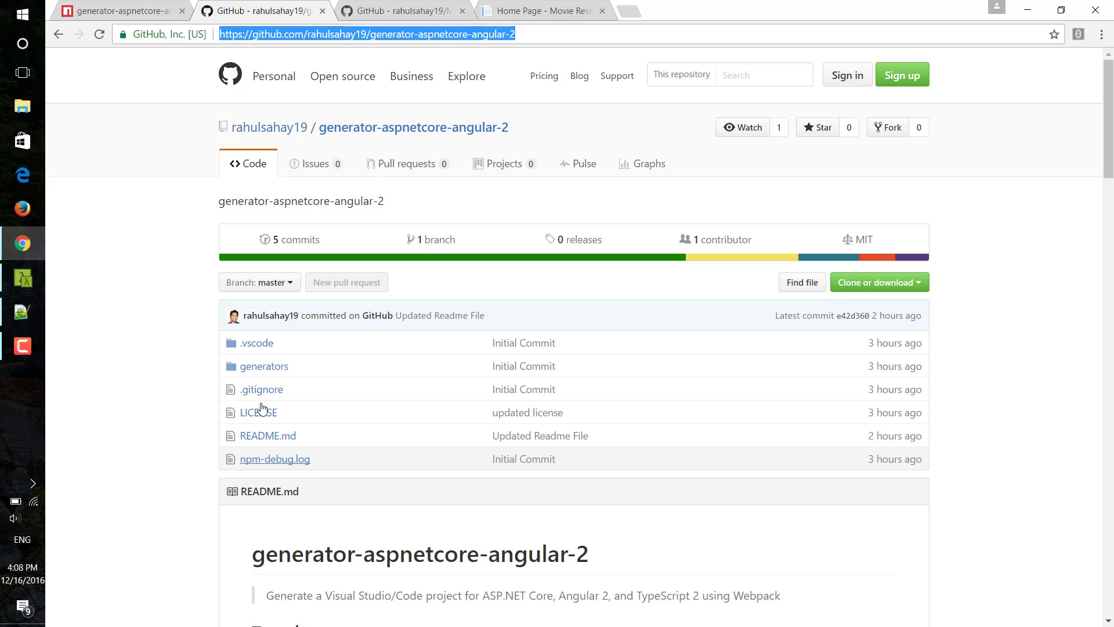
{"action": "scroll", "scroll_direction": "down", "scroll_amount": 3}
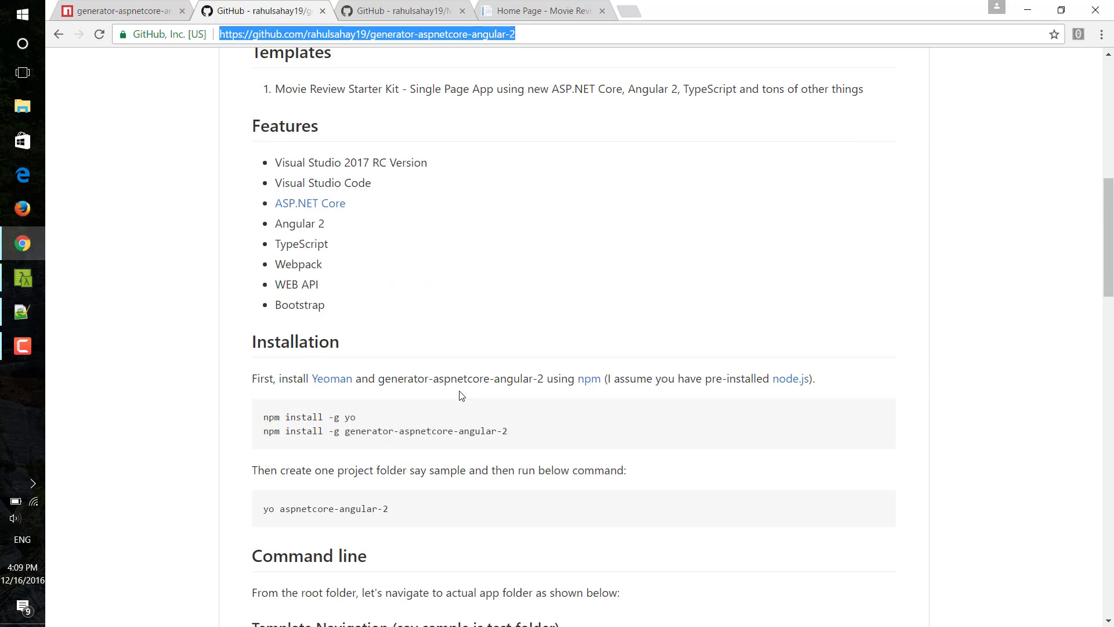
{"action": "scroll", "scroll_direction": "down", "scroll_amount": 3}
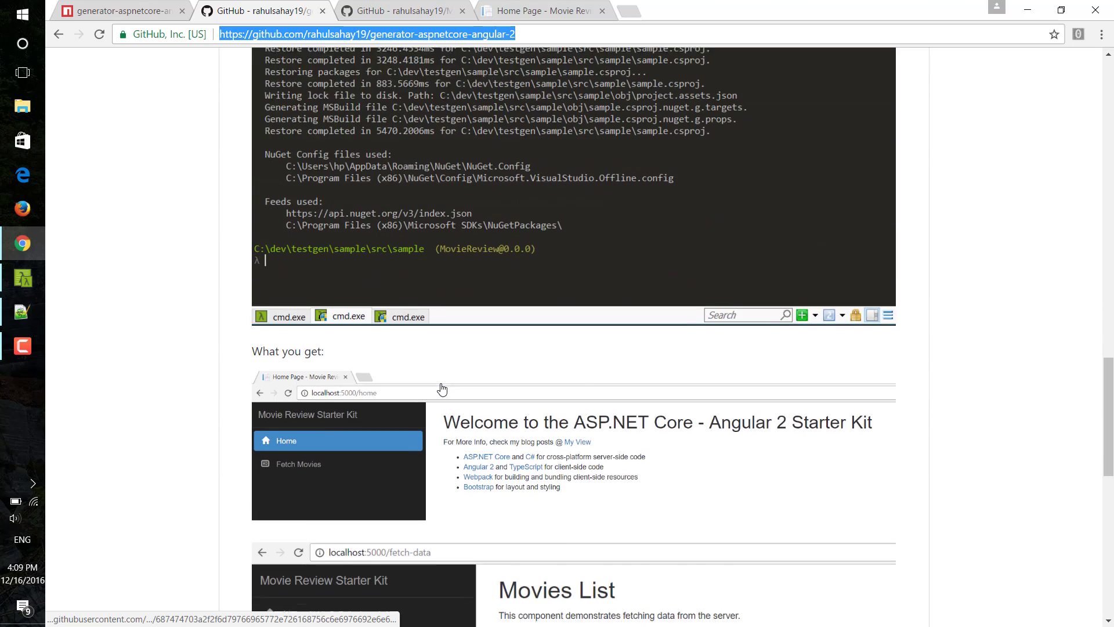
{"action": "scroll", "scroll_direction": "up", "scroll_amount": 3}
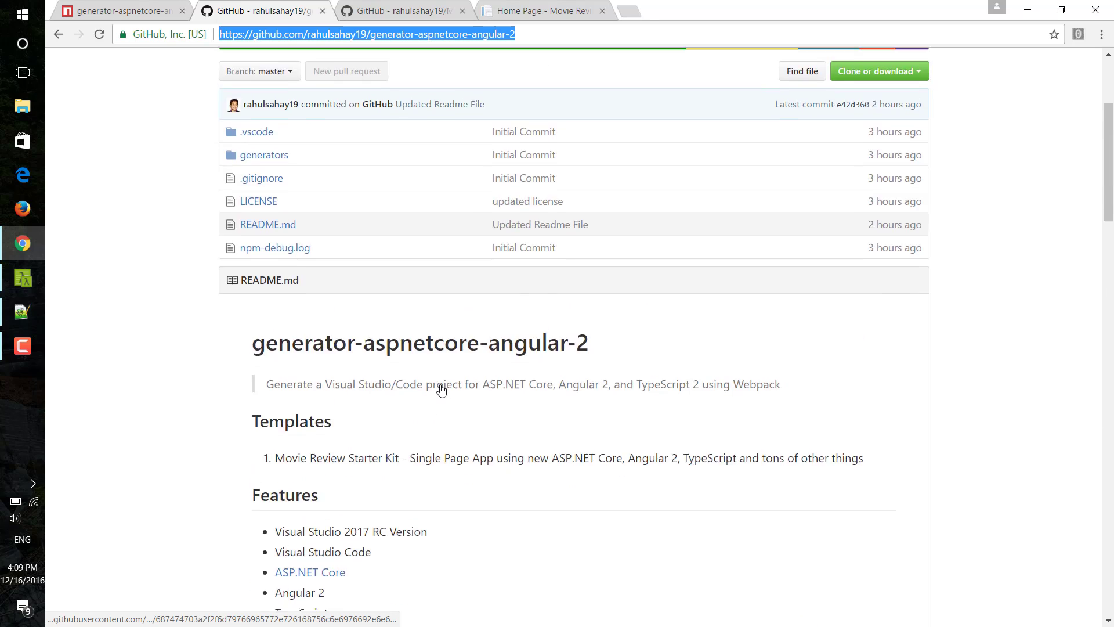
Step: Switch to the MovieReviewStarterKit repository and read through its README notes
{"action": "left_click", "coordinate": [402, 10]}
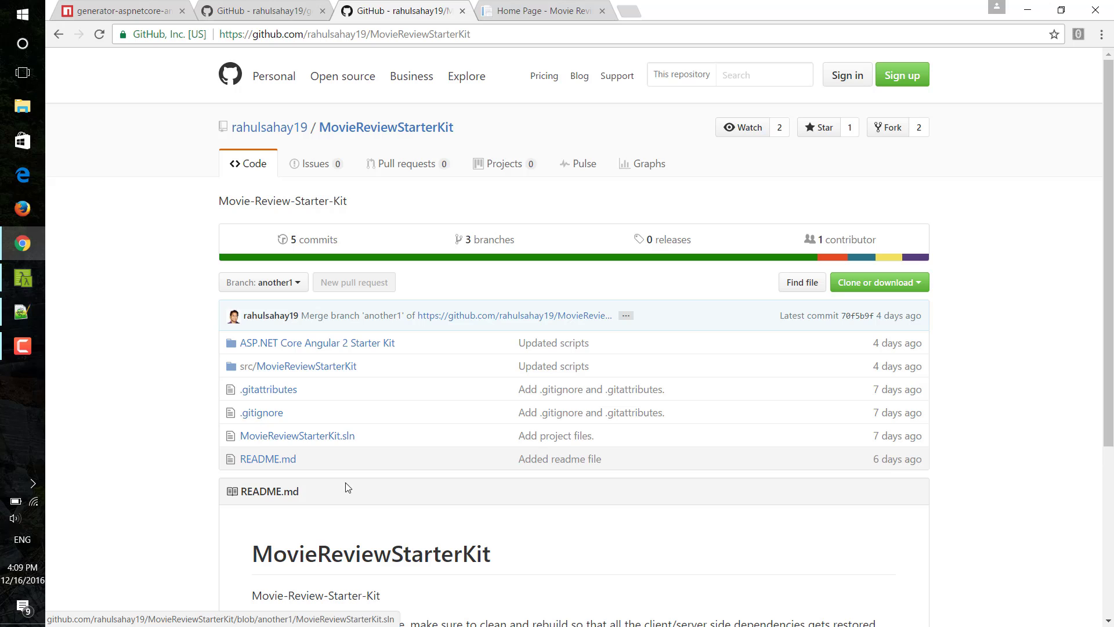
{"action": "scroll", "scroll_direction": "down", "scroll_amount": 3}
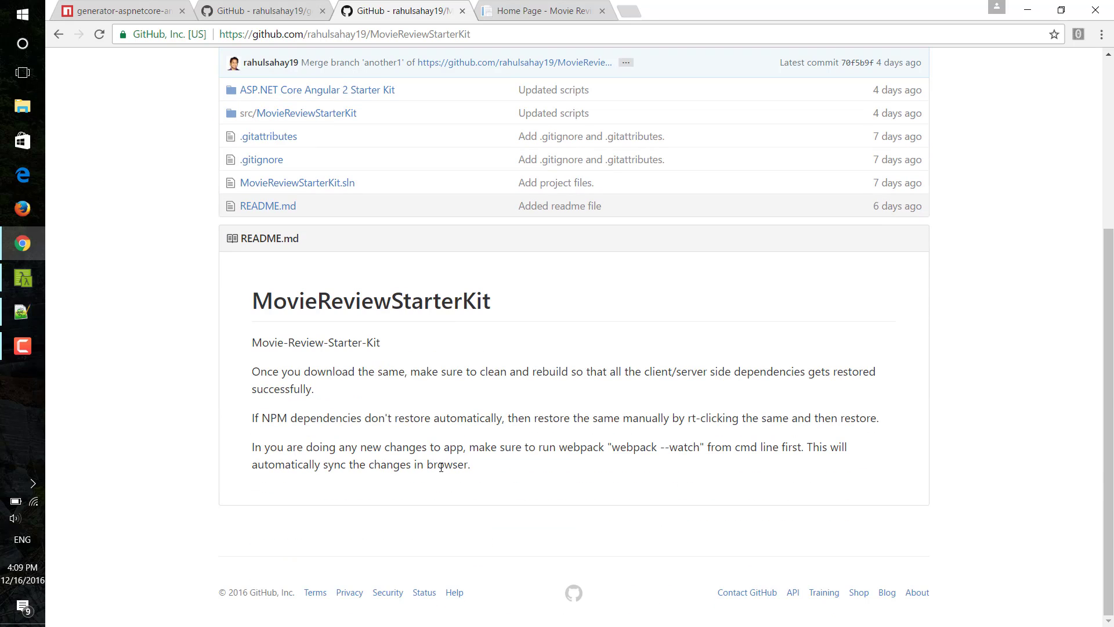
{"action": "scroll", "scroll_direction": "up", "scroll_amount": 3}
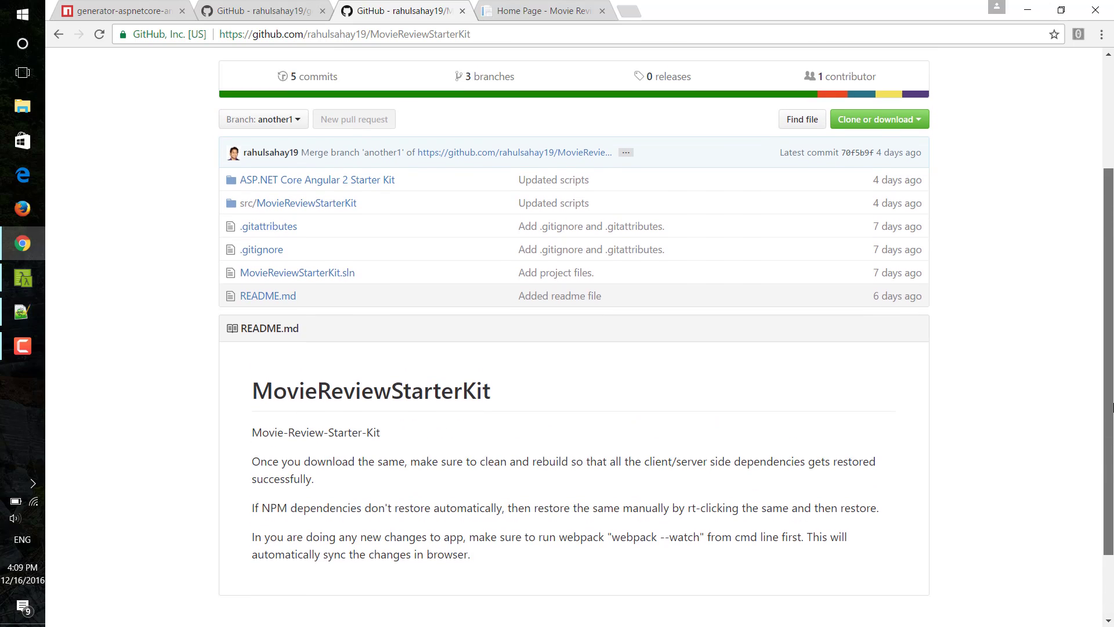
{"action": "scroll", "scroll_direction": "up", "scroll_amount": 3}
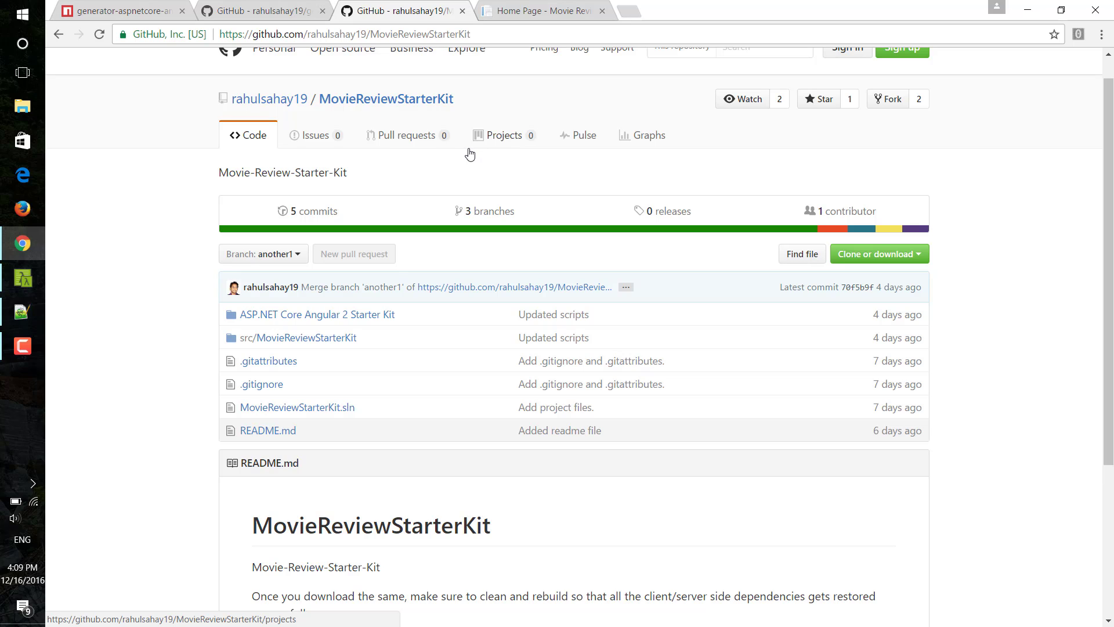
{"action": "mouse_move", "coordinate": [38, 327]}
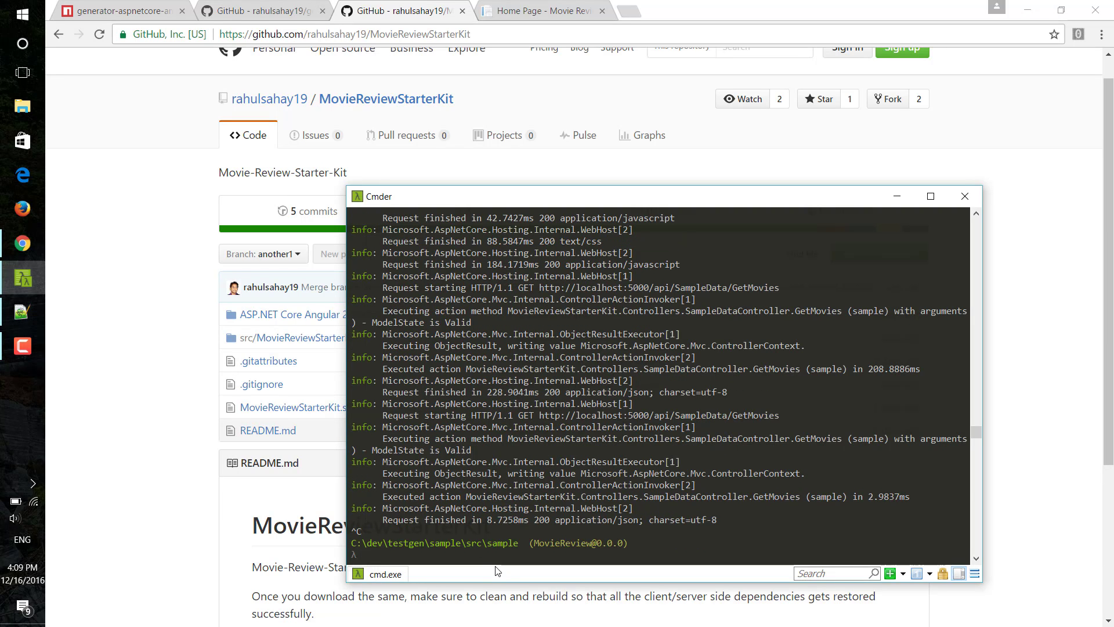
Step: Run 'code .' in the sample folder to launch the project in Visual Studio Code
{"action": "type", "text": "code"}
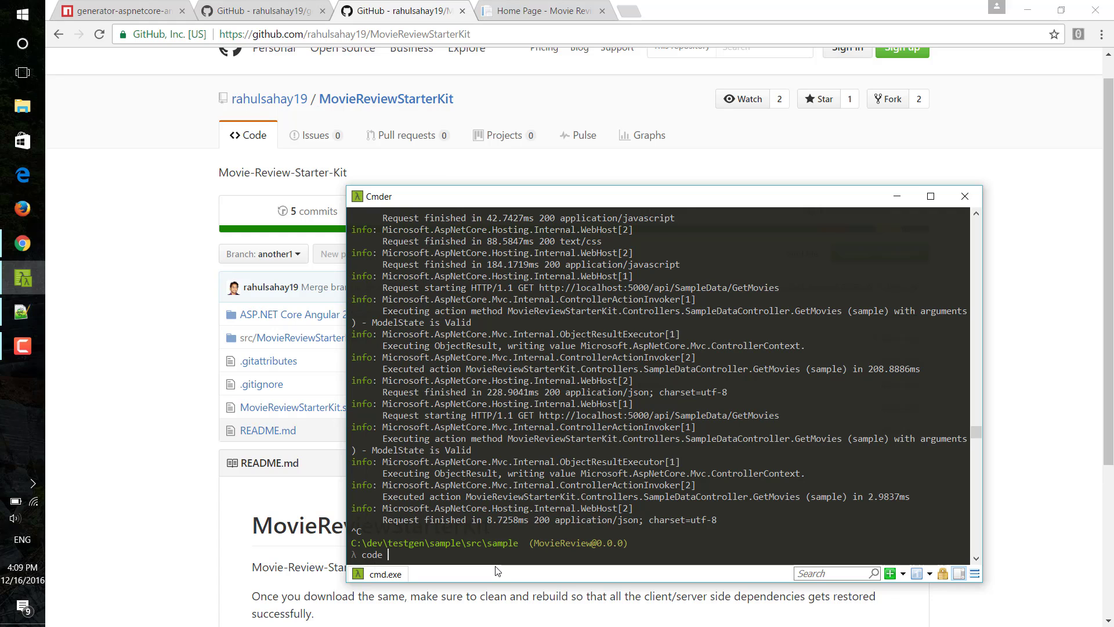
{"action": "type", "text": "."}
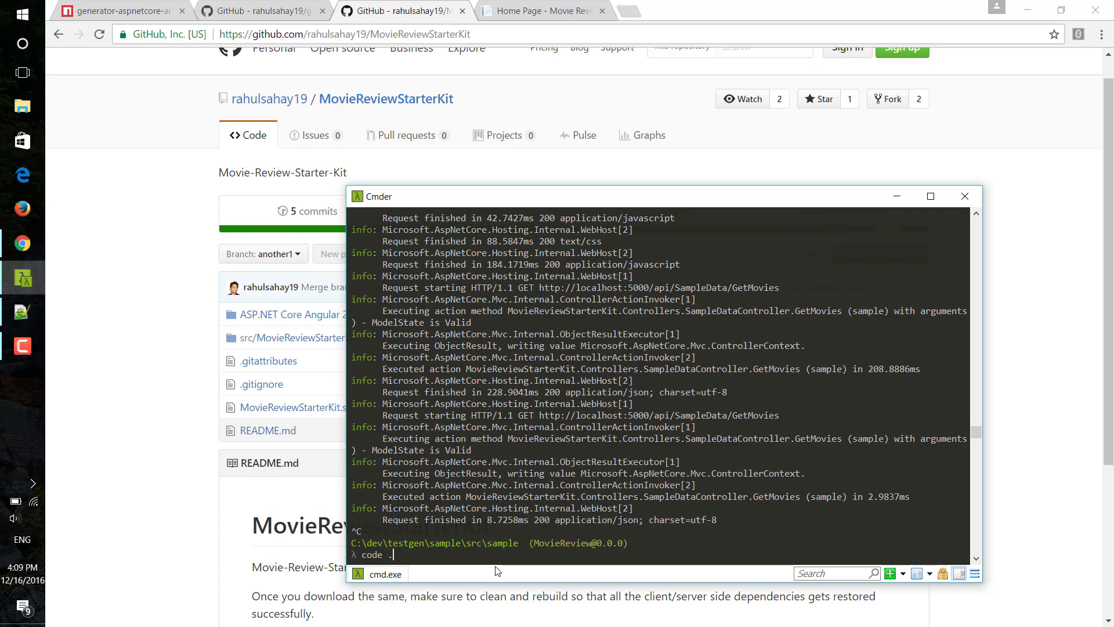
{"action": "key", "text": "Return"}
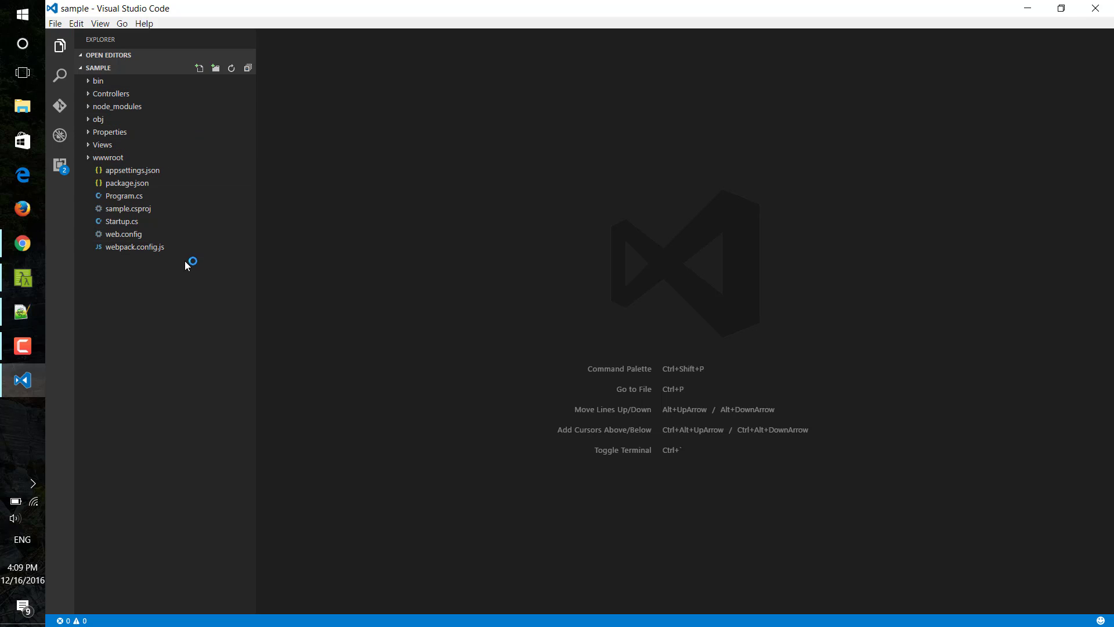
{"action": "mouse_move", "coordinate": [194, 279]}
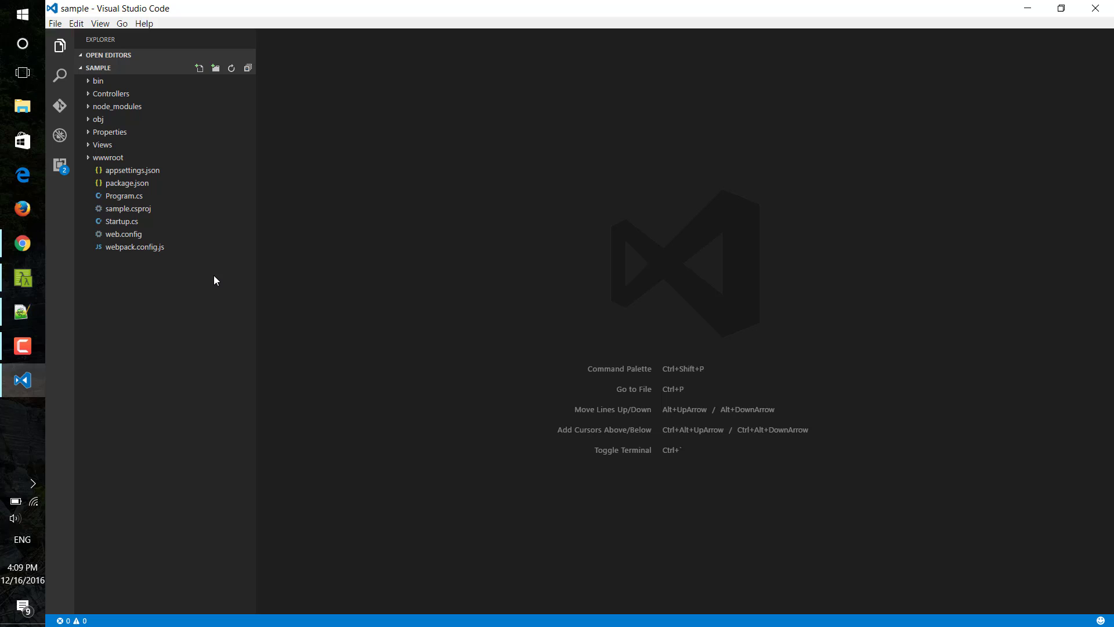
{"action": "mouse_move", "coordinate": [210, 285]}
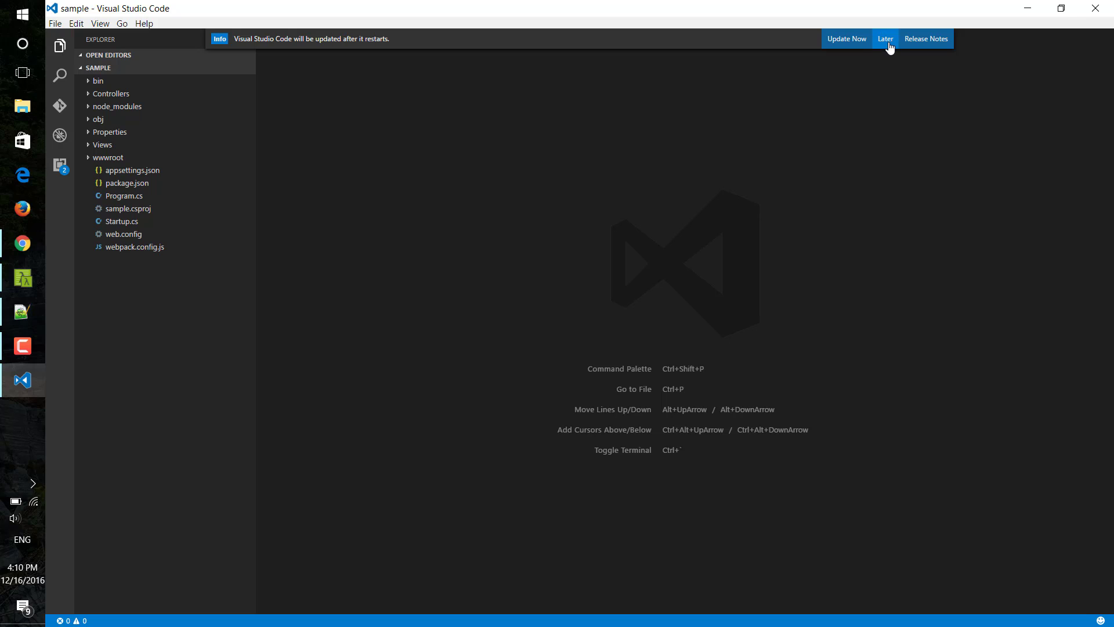
Step: Choose Later on the VS Code update notification, leaving the sample project open
{"action": "left_click", "coordinate": [884, 39]}
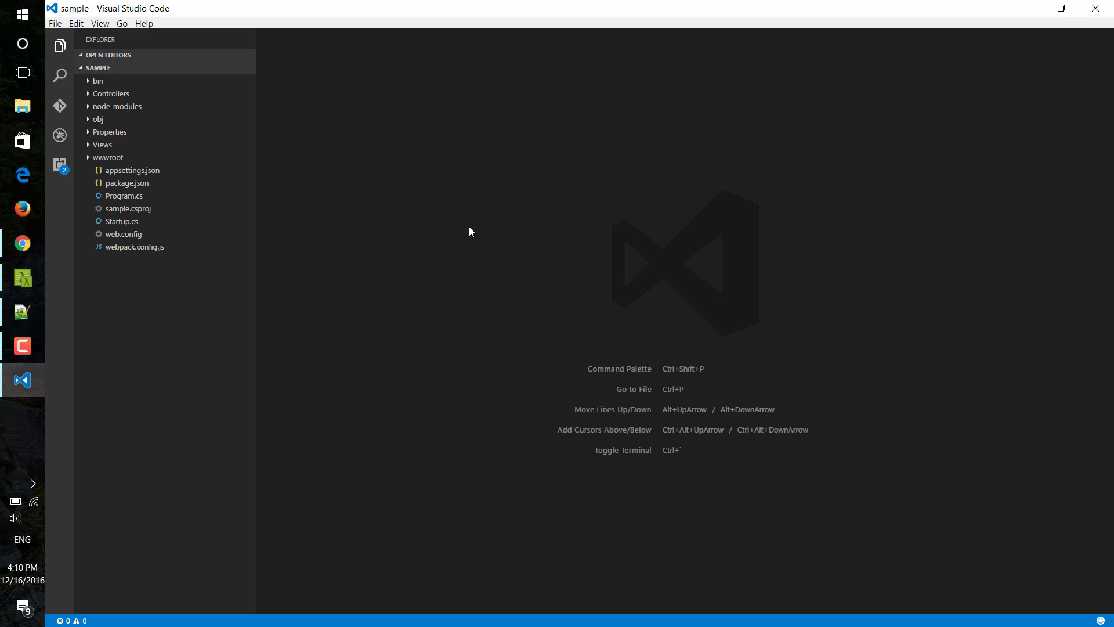
{"action": "mouse_move", "coordinate": [460, 237]}
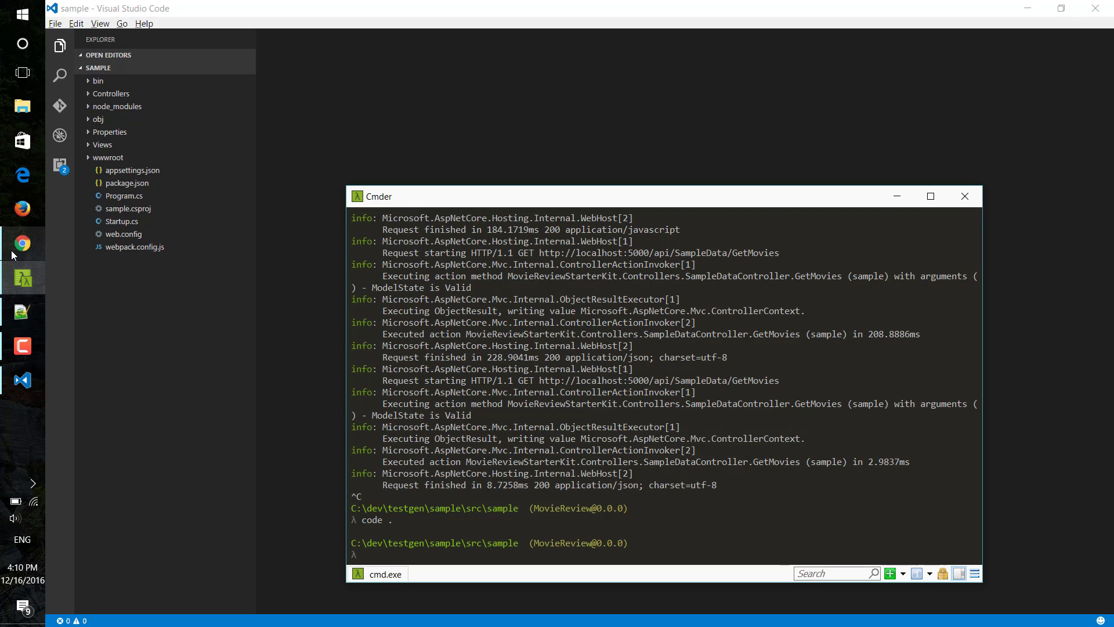
Step: Return to the npmjs generator-aspnetcore-angular-2 page and scroll to its overview at the top
{"action": "left_click", "coordinate": [23, 244]}
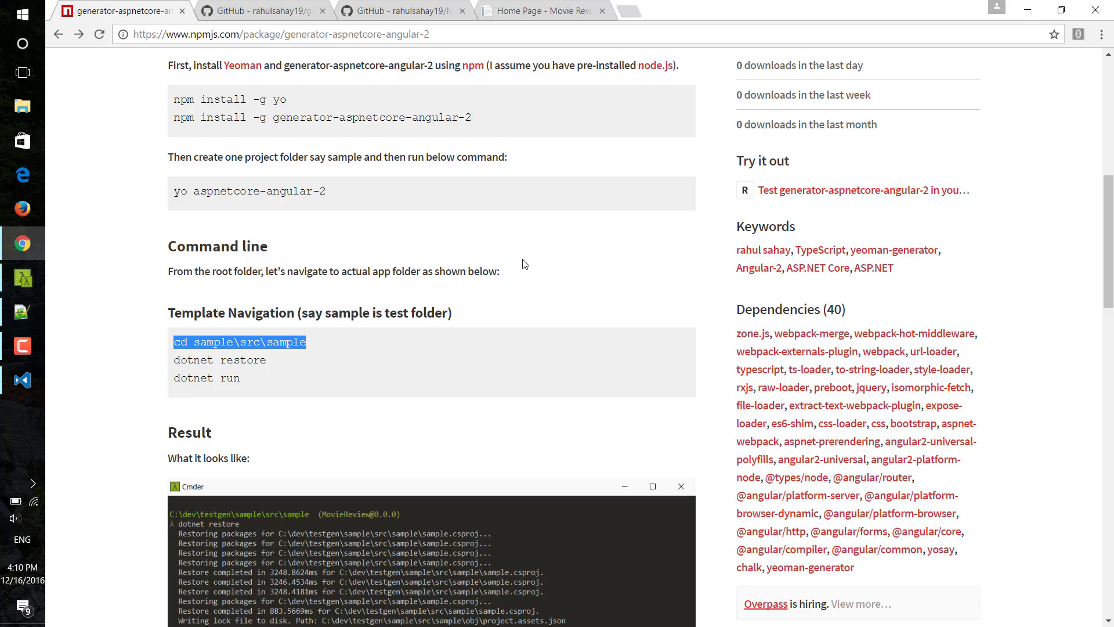
{"action": "scroll", "scroll_direction": "up", "scroll_amount": 3}
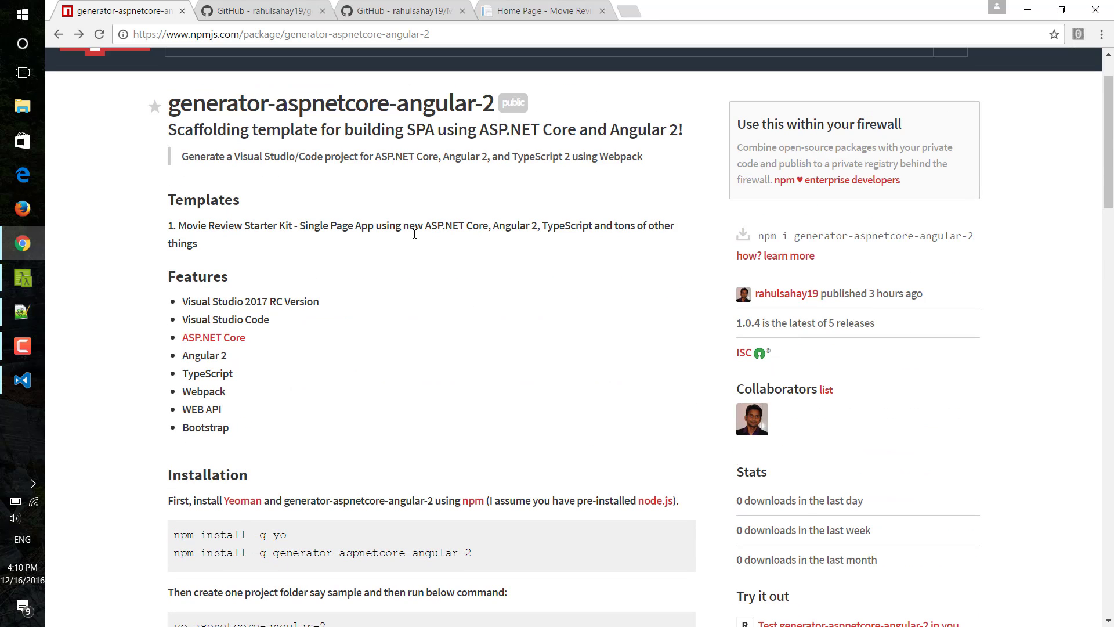
{"action": "mouse_move", "coordinate": [522, 299]}
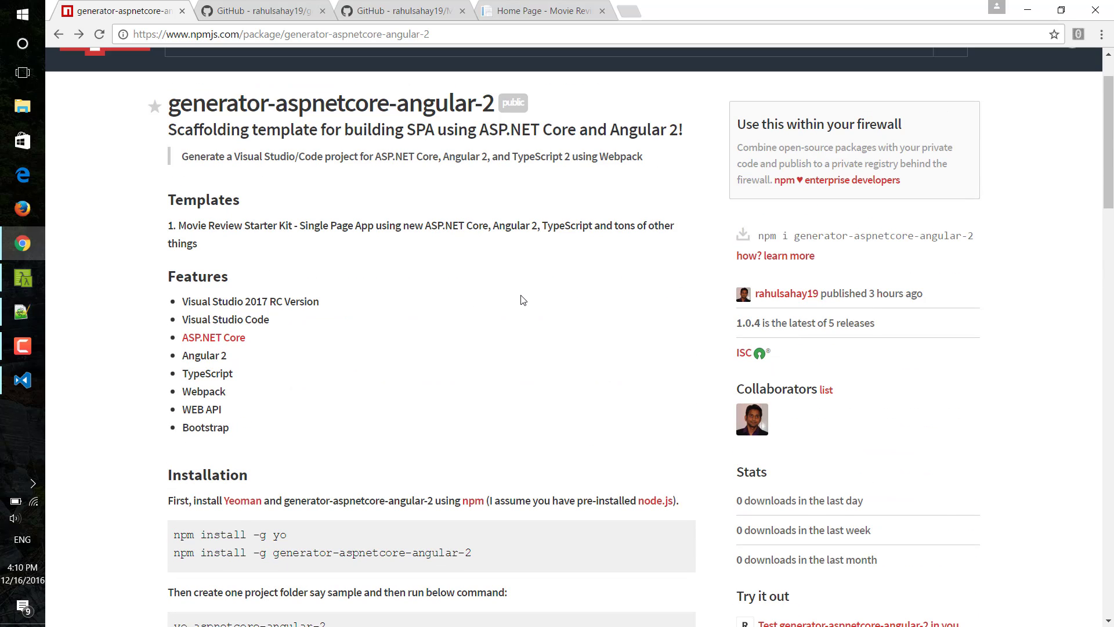